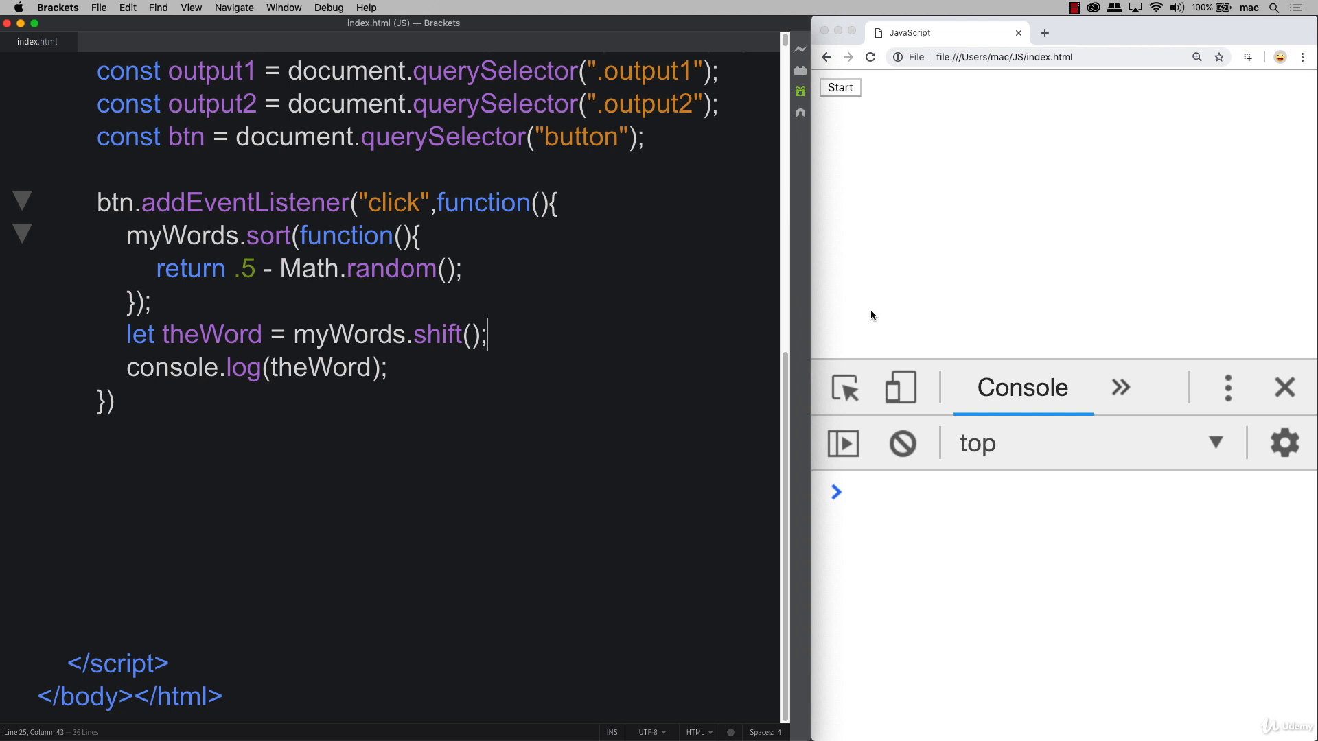
Step: Insert a blank line after the let theWord = myWords.shift(); statement
{"action": "left_click", "coordinate": [837, 87]}
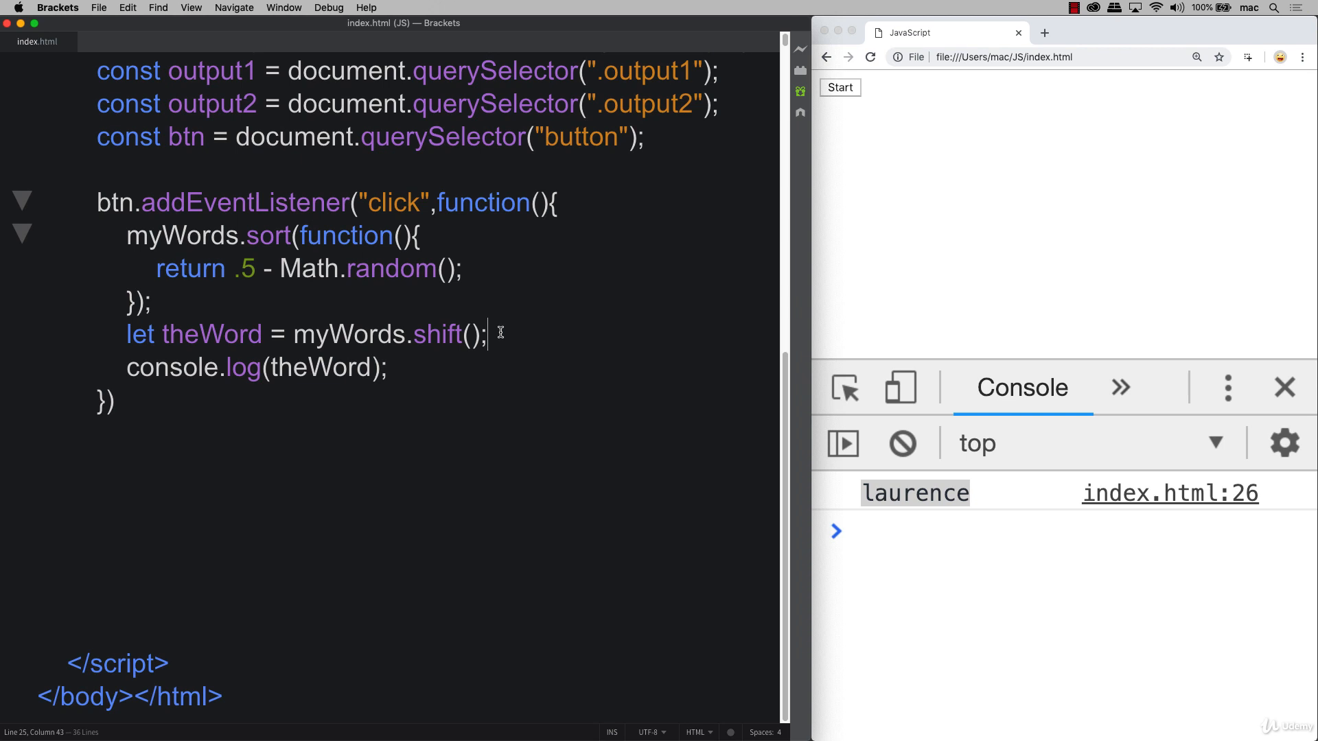
{"action": "key", "text": "enter"}
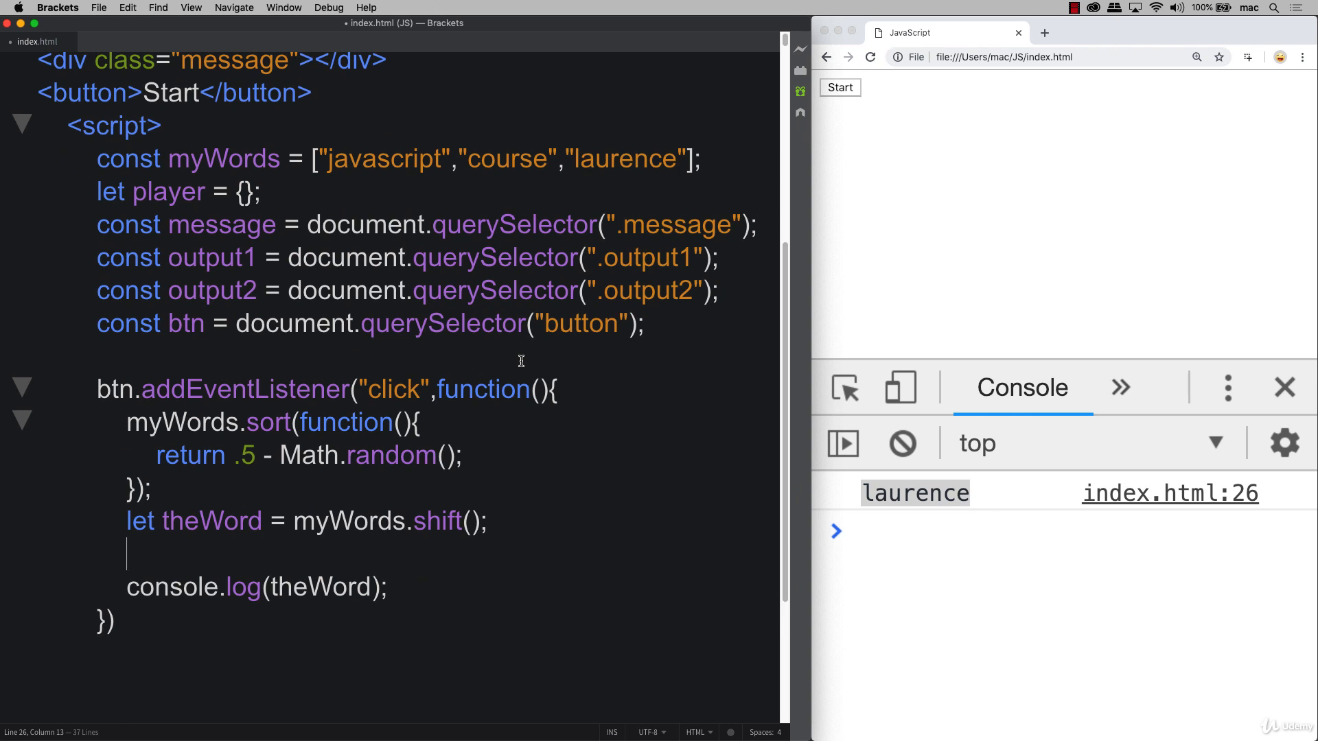
Step: Add player.solution = theWord.split(""); to the click handler
{"action": "type", "text": "player.solution ="}
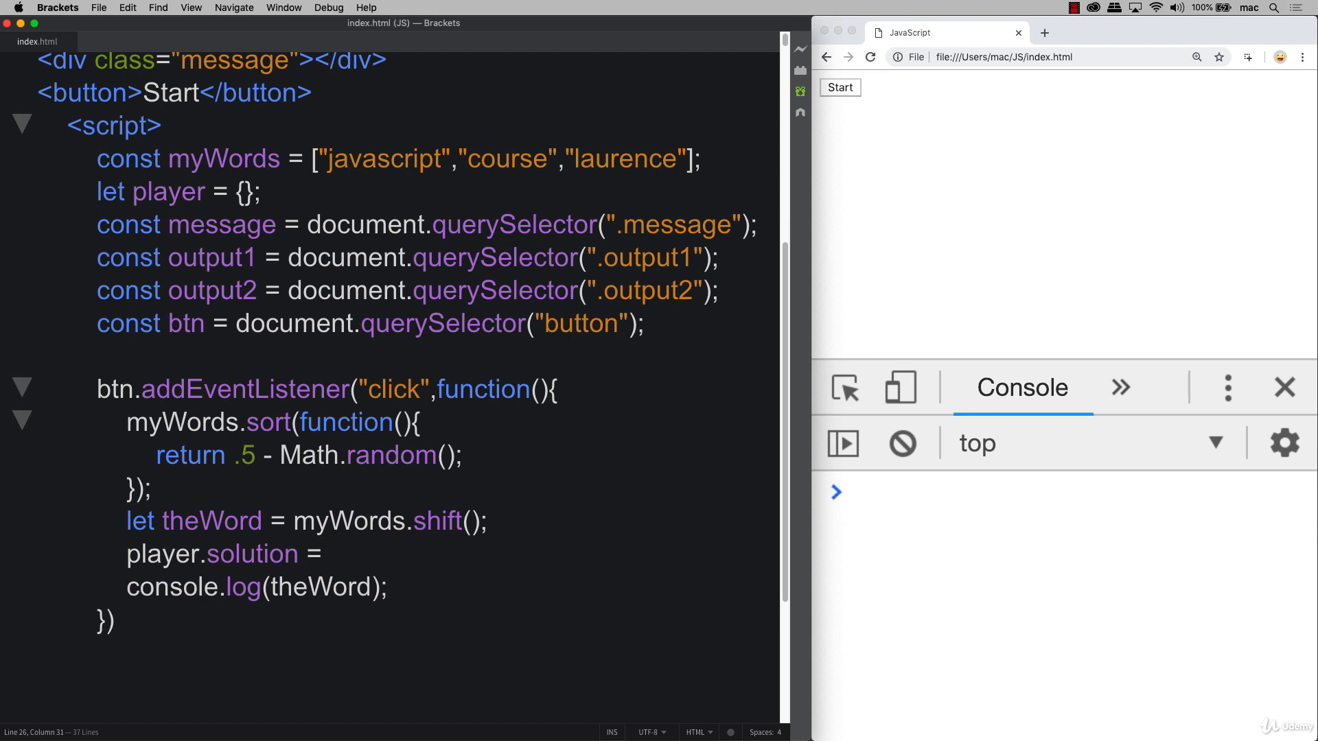
{"action": "type", "text": "theWord"}
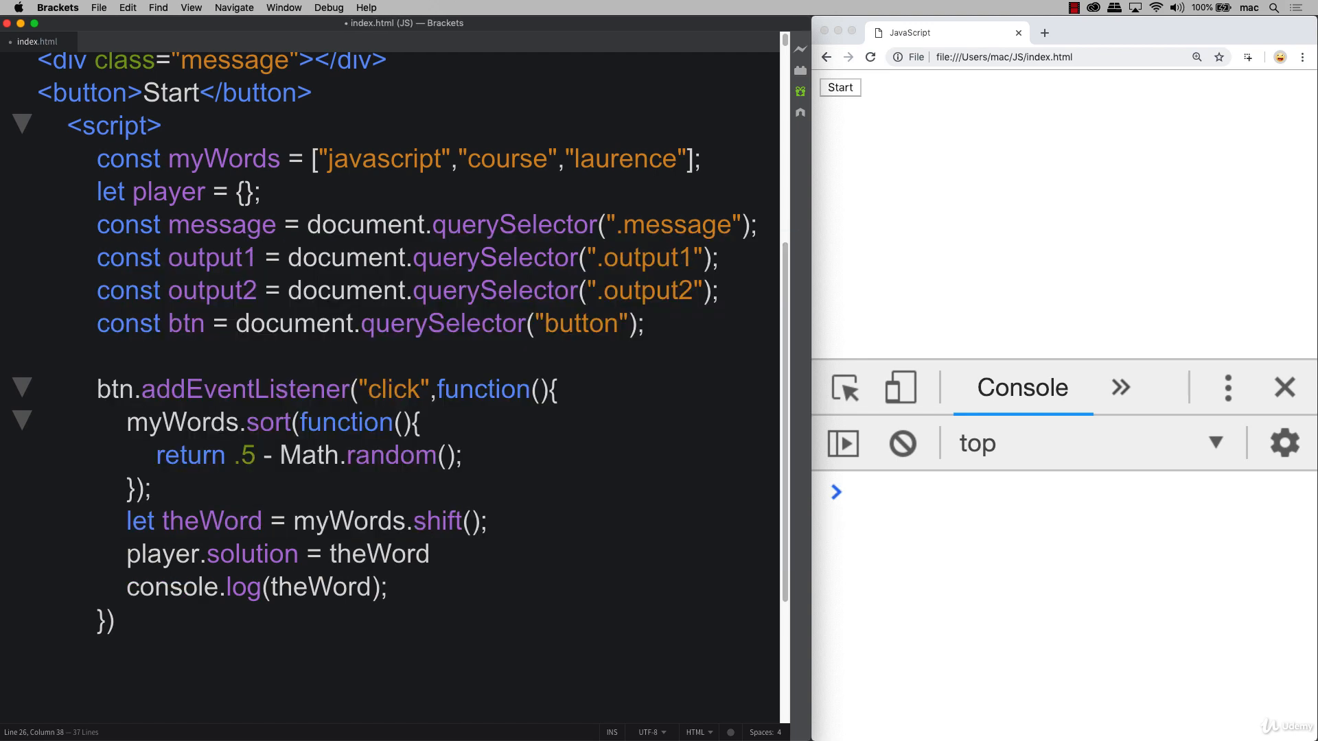
{"action": "type", "text": ".spli"}
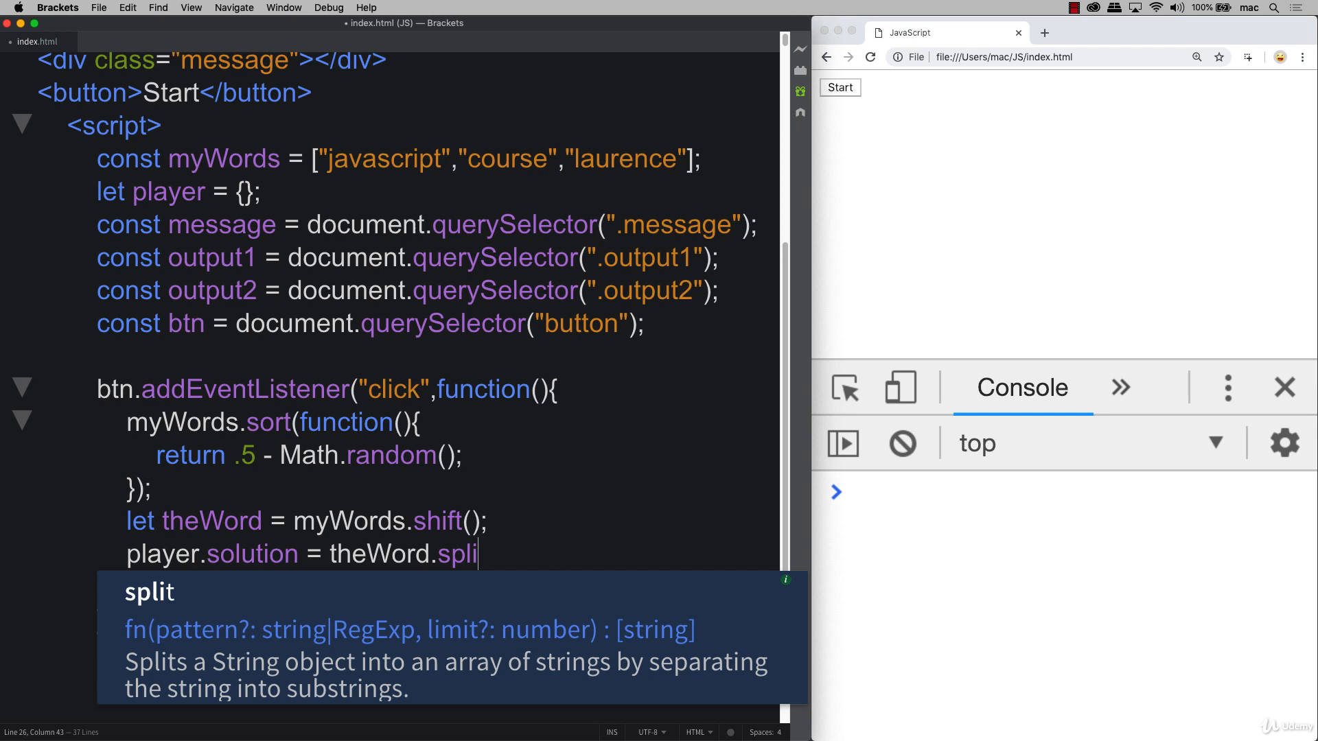
{"action": "type", "text": "t(\""}
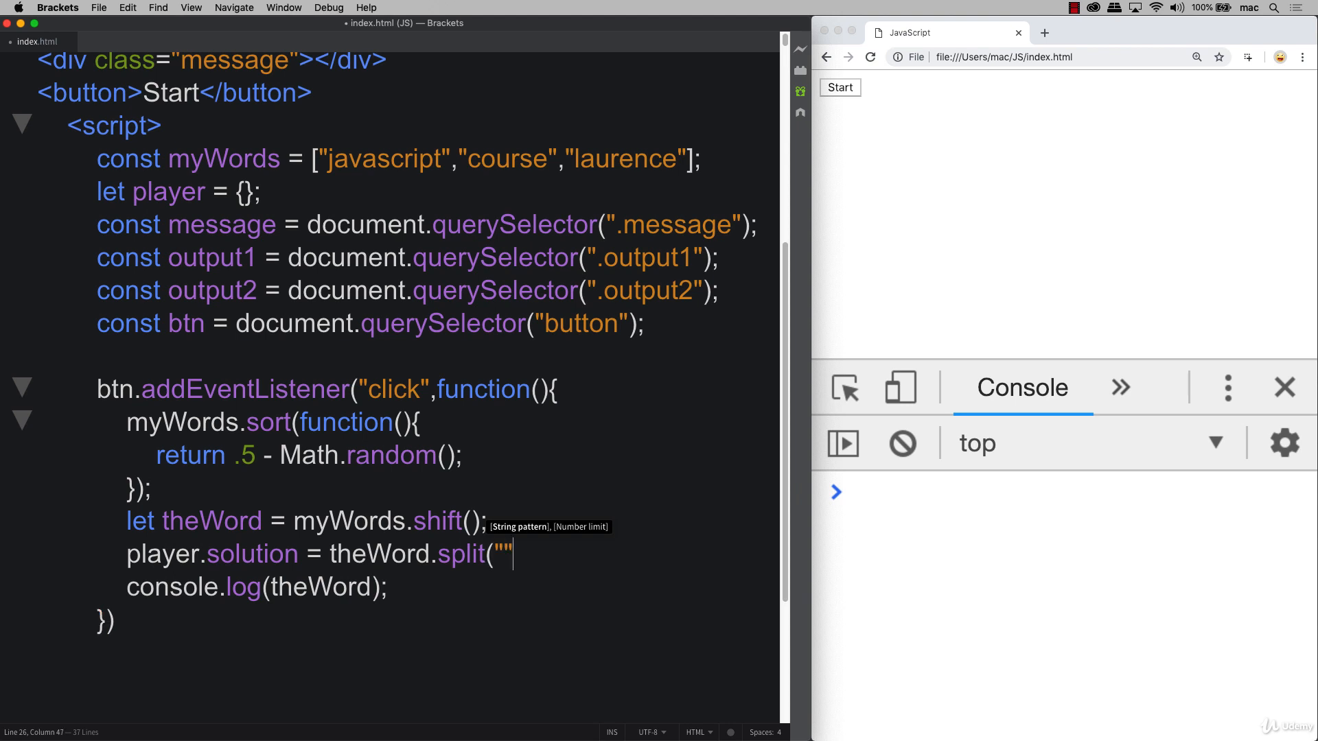
{"action": "type", "text": ");"}
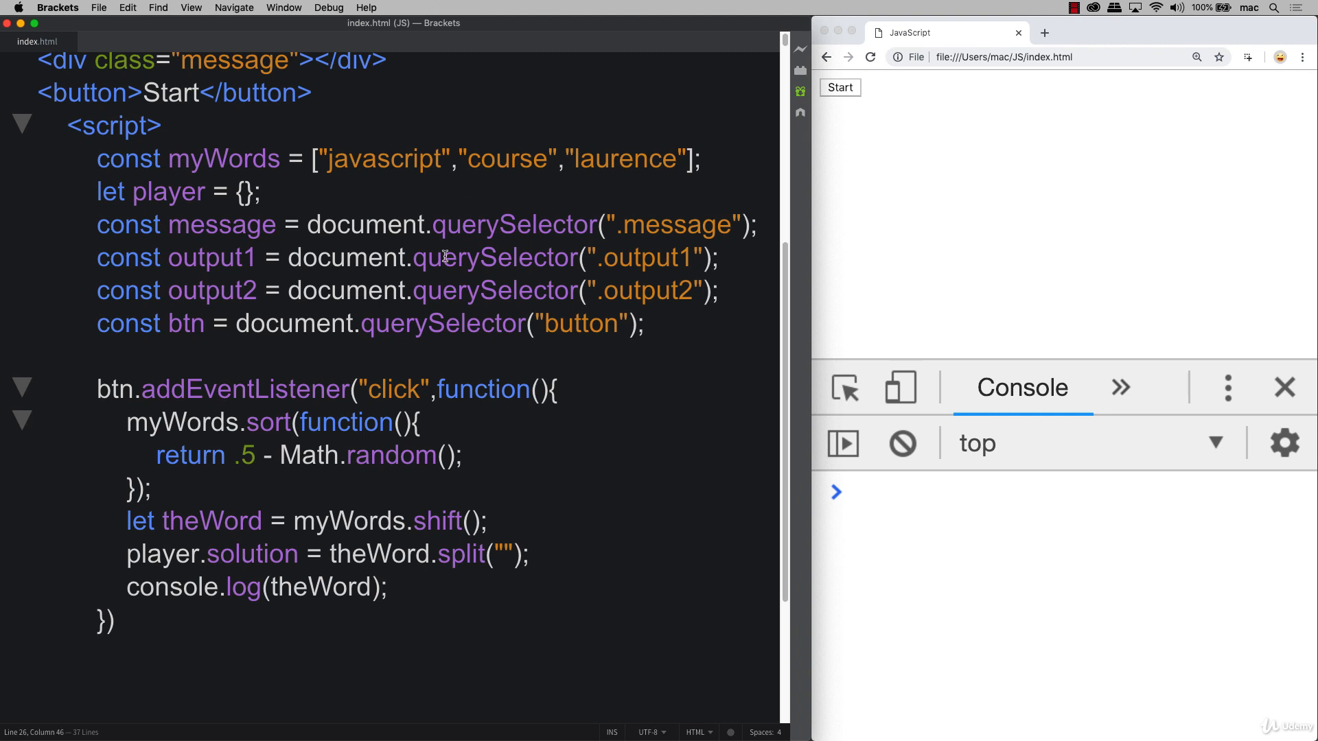
{"action": "mouse_move", "coordinate": [815, 140]}
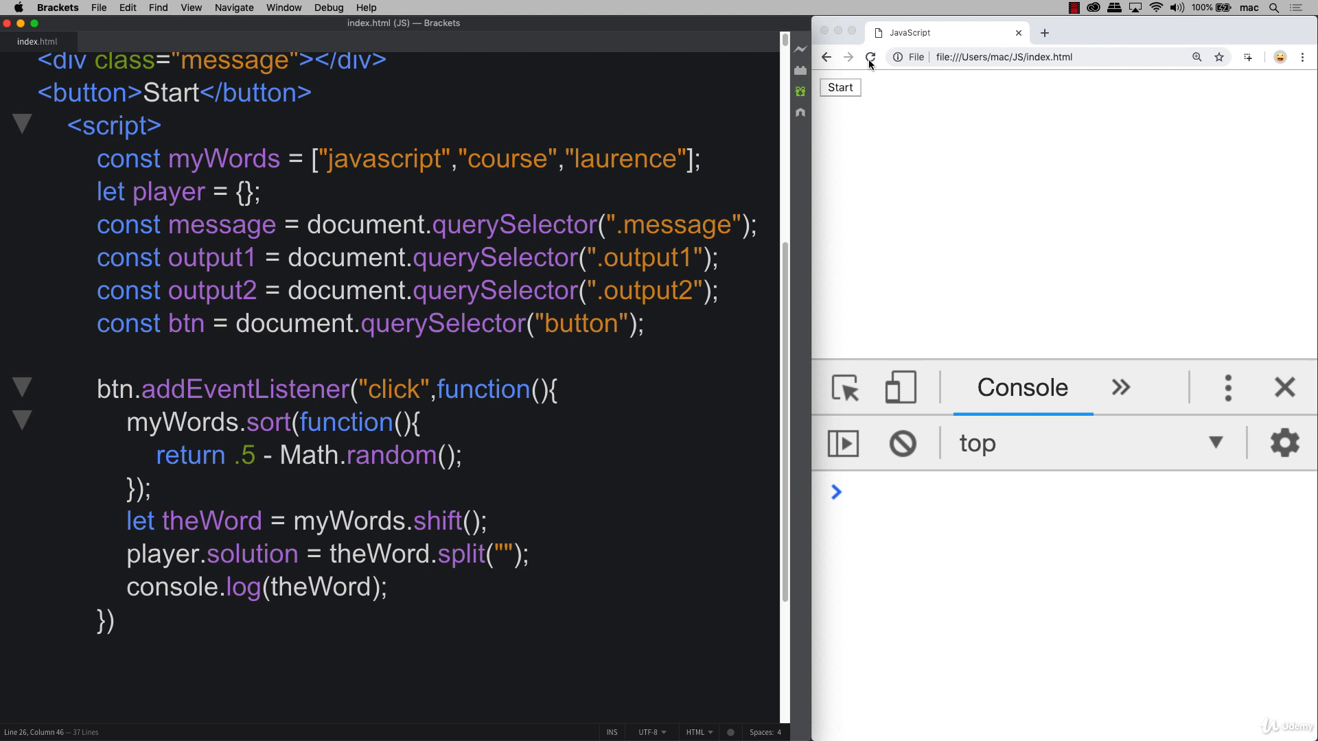
Step: Log player.solution instead of theWord and run Start to see laurence's letters
{"action": "left_click", "coordinate": [838, 88]}
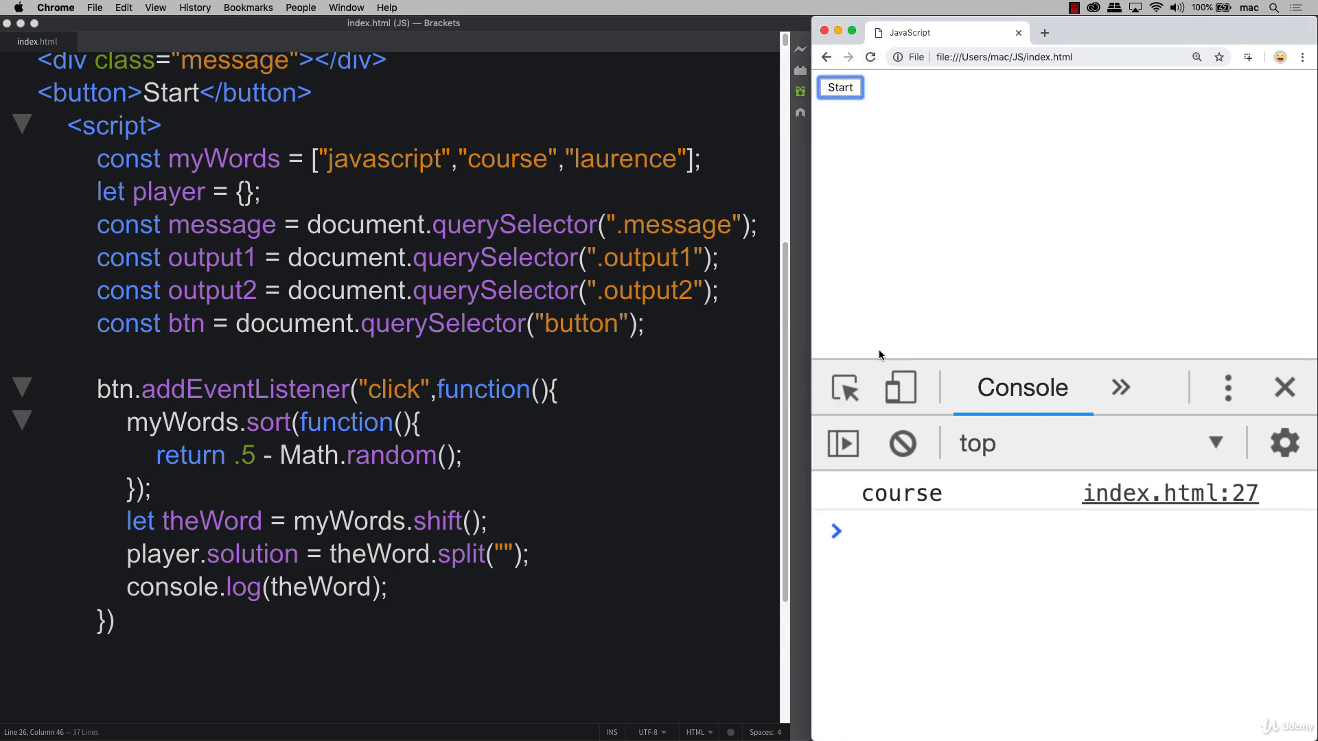
{"action": "double_click", "coordinate": [252, 553]}
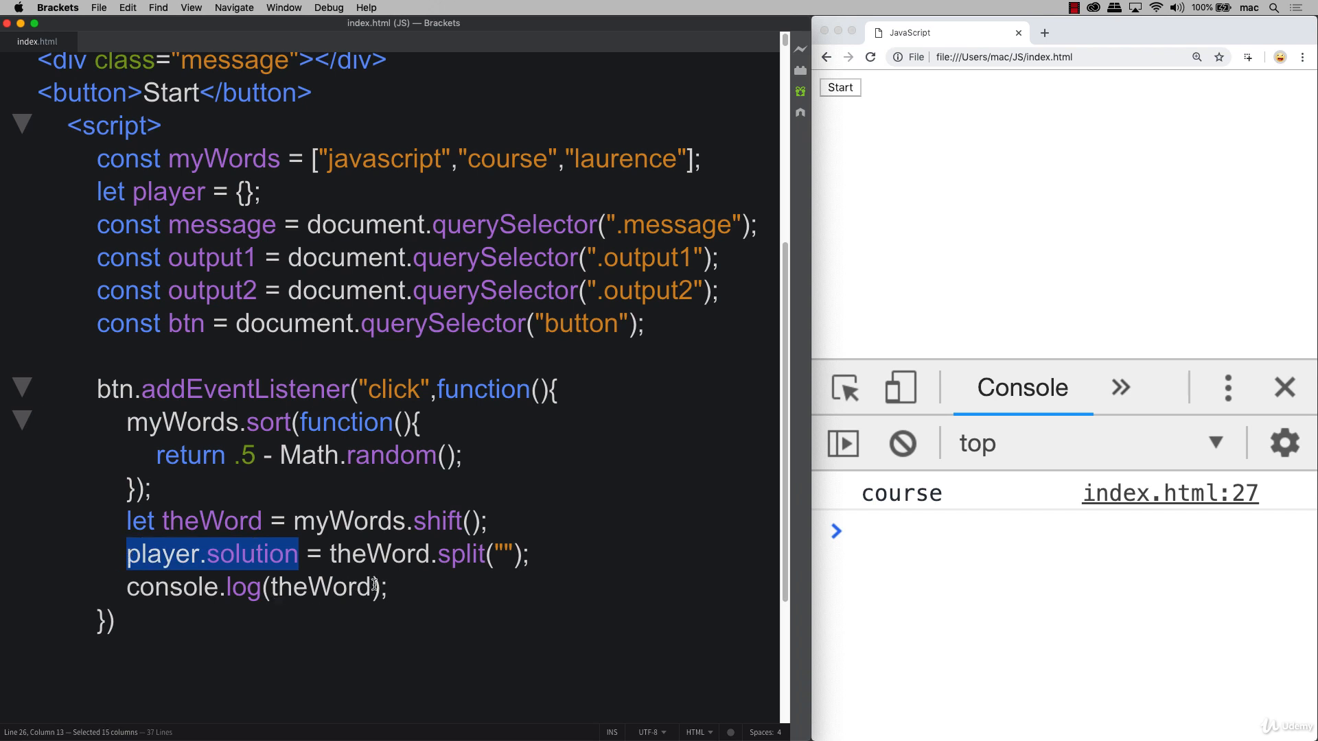
{"action": "type", "text": "player.solution"}
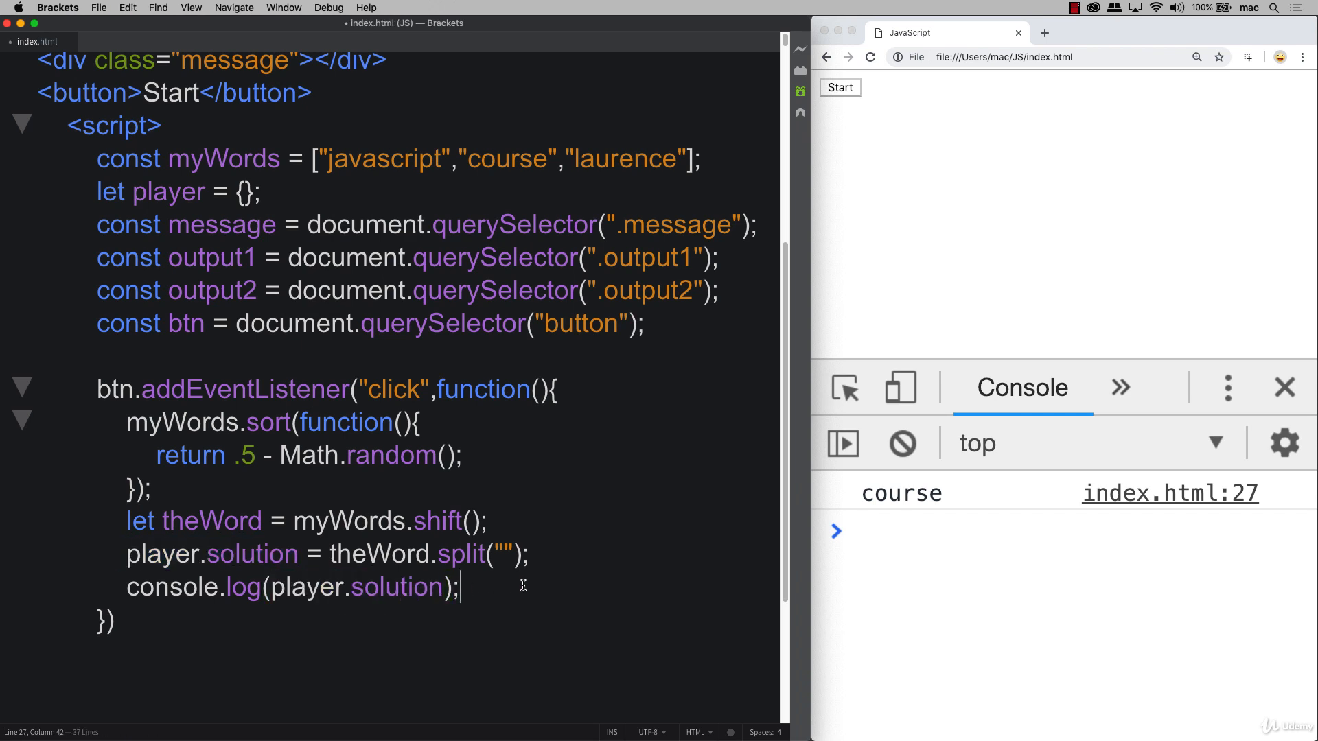
{"action": "left_click", "coordinate": [838, 87]}
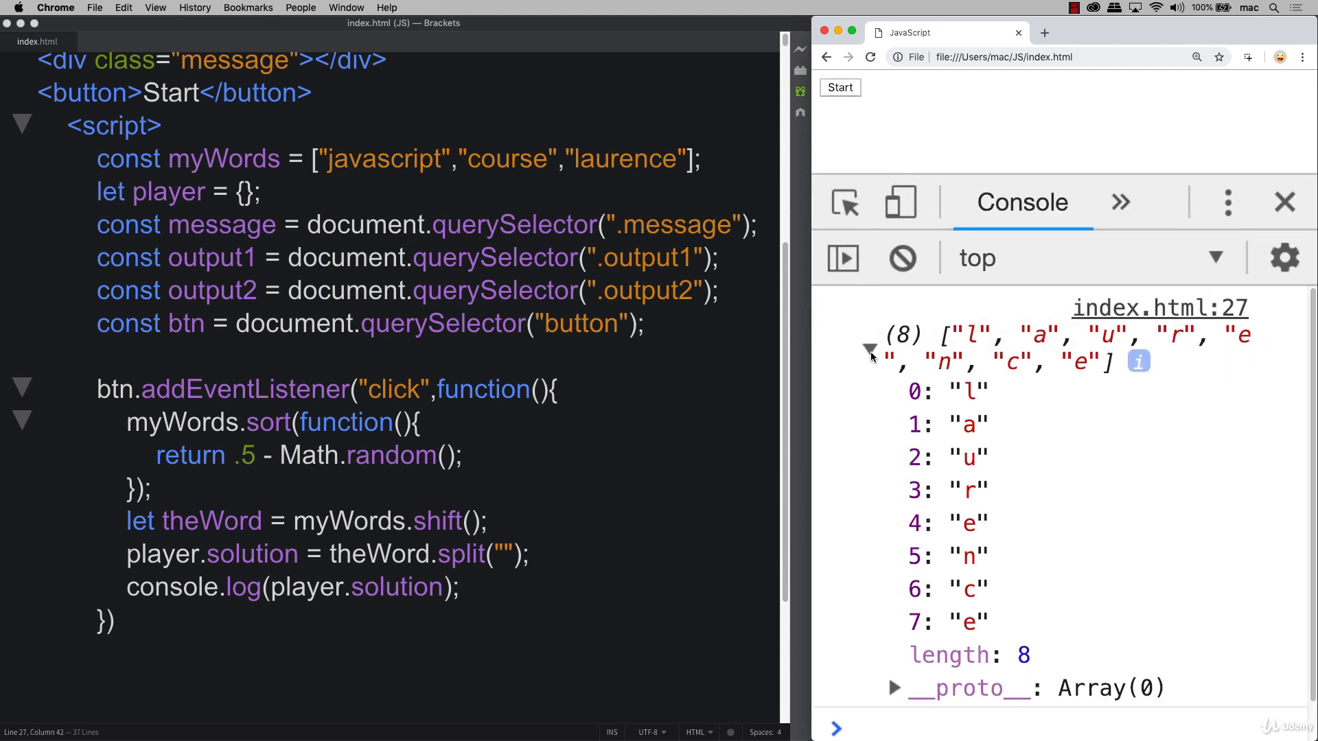
{"action": "mouse_move", "coordinate": [872, 450]}
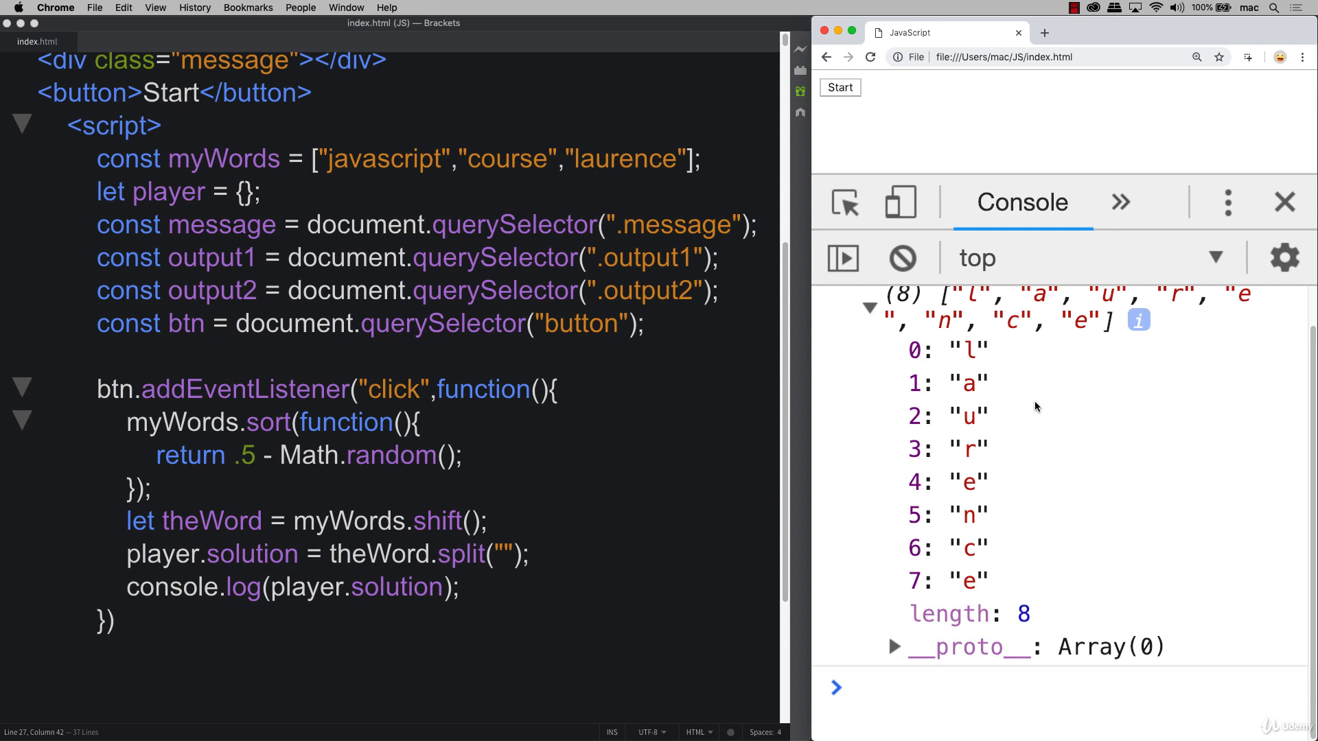
{"action": "mouse_move", "coordinate": [915, 370]}
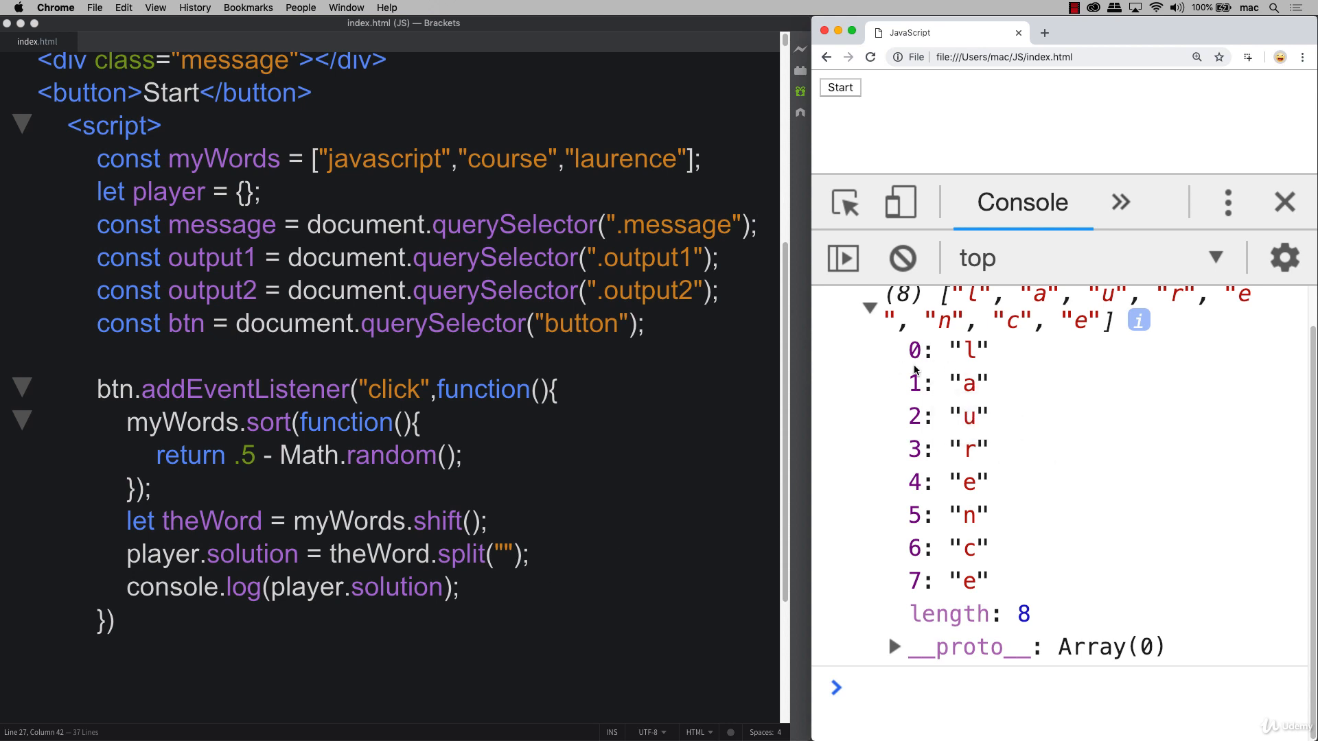
{"action": "mouse_move", "coordinate": [1027, 463]}
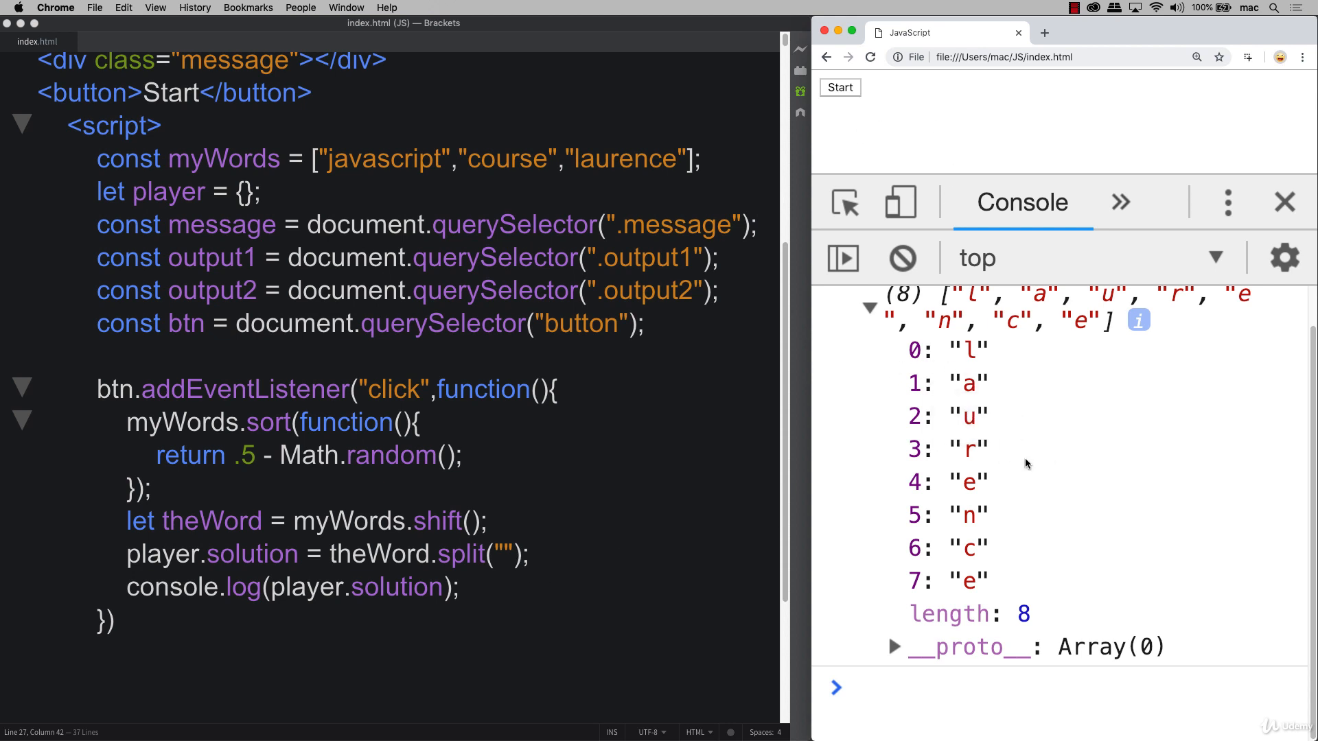
{"action": "mouse_move", "coordinate": [538, 587]}
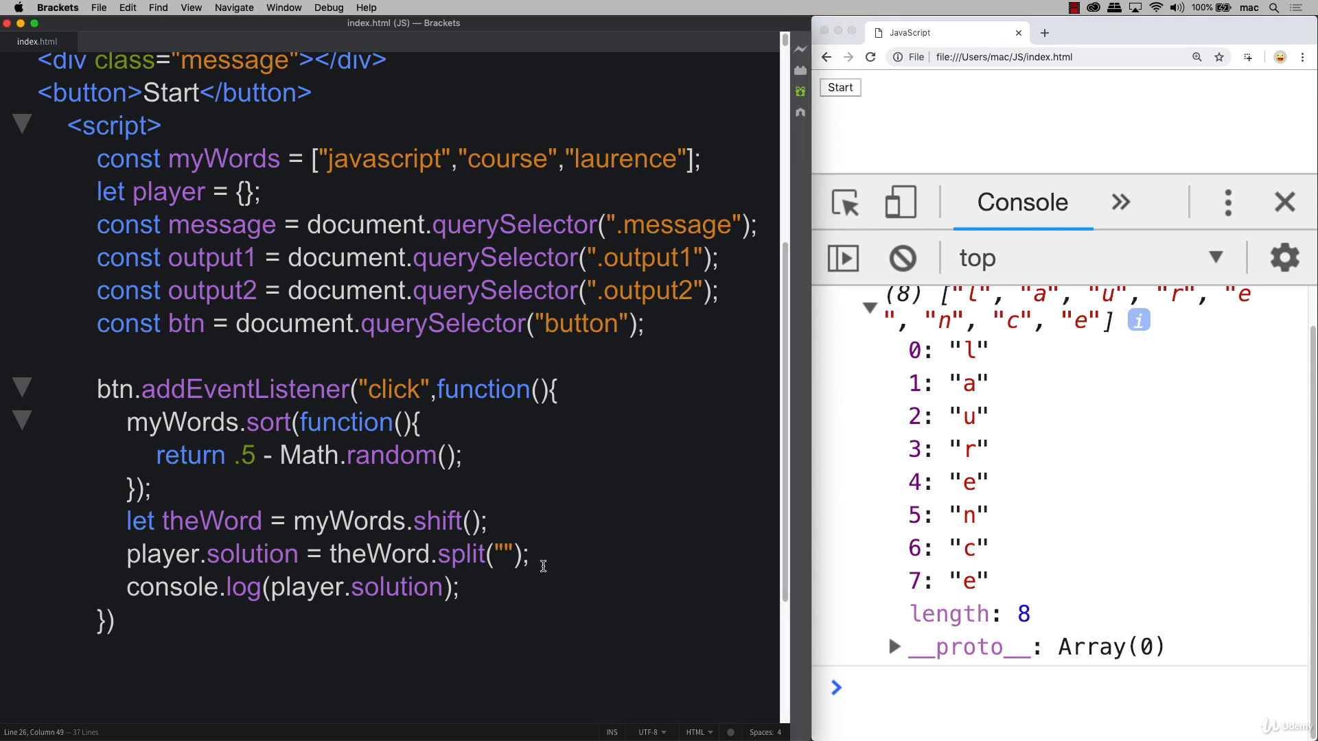
Step: Call buildBoard(); in the handler and define an empty buildBoard function below
{"action": "type", "text": "b"}
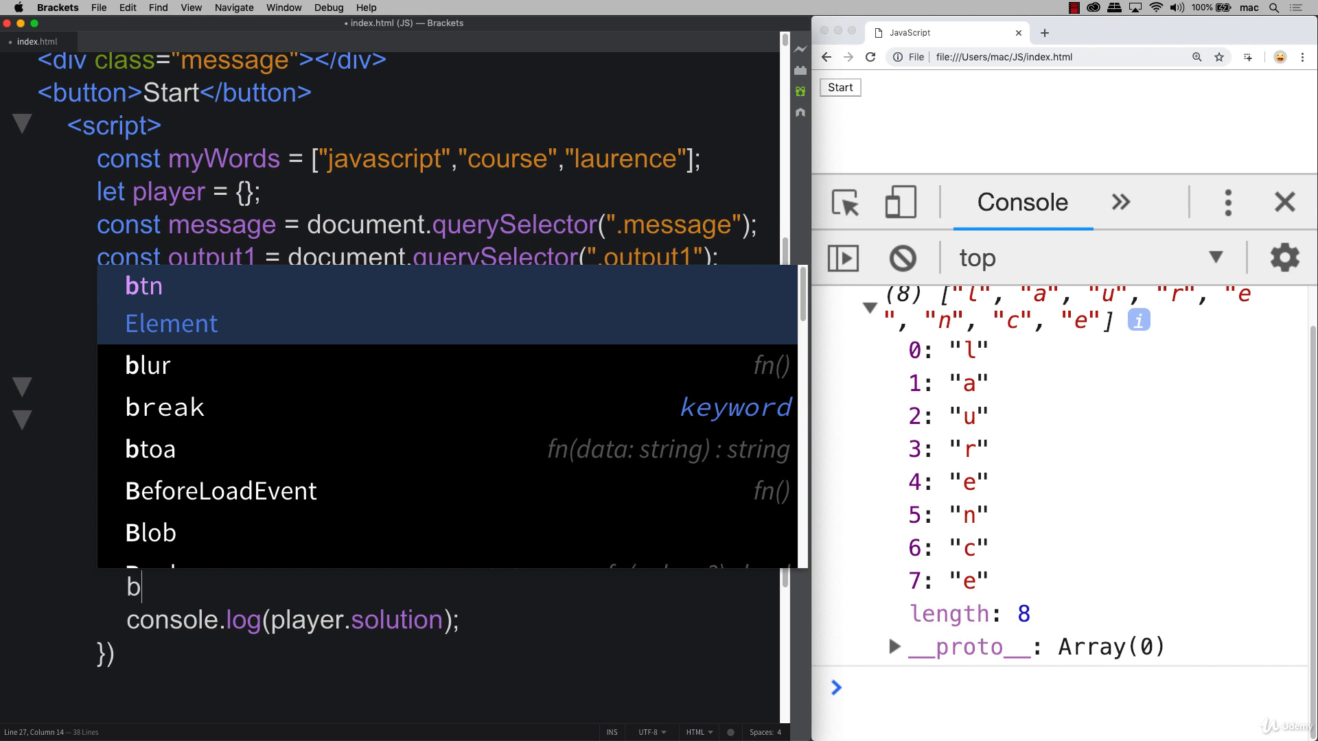
{"action": "type", "text": "uildBoa"}
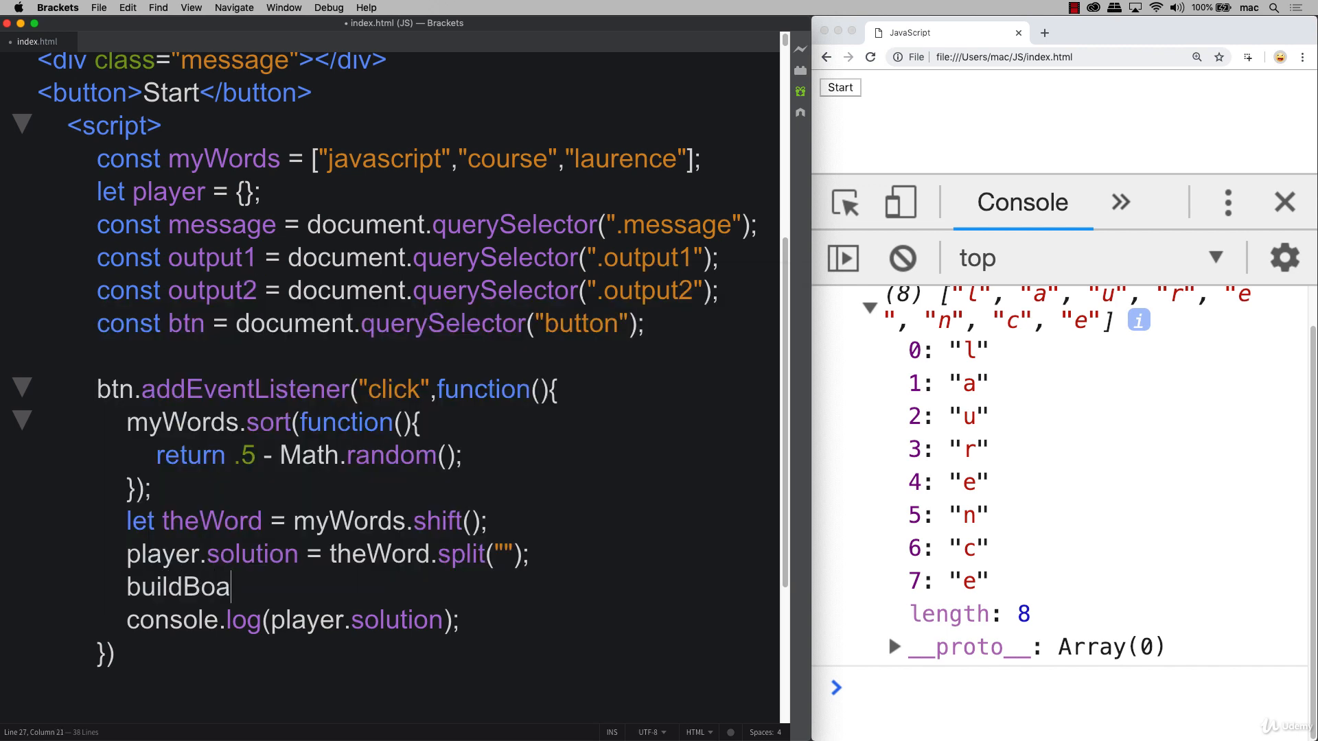
{"action": "type", "text": "rd();"}
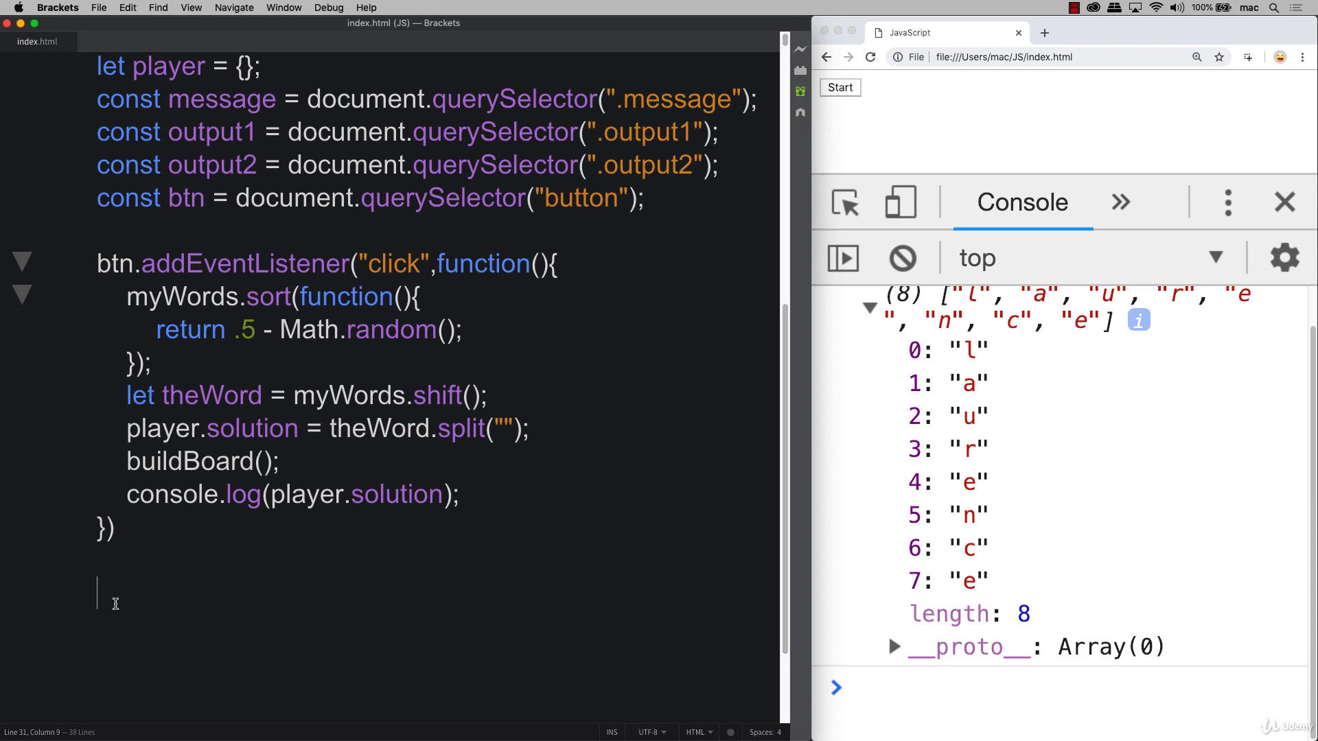
{"action": "type", "text": "function b"}
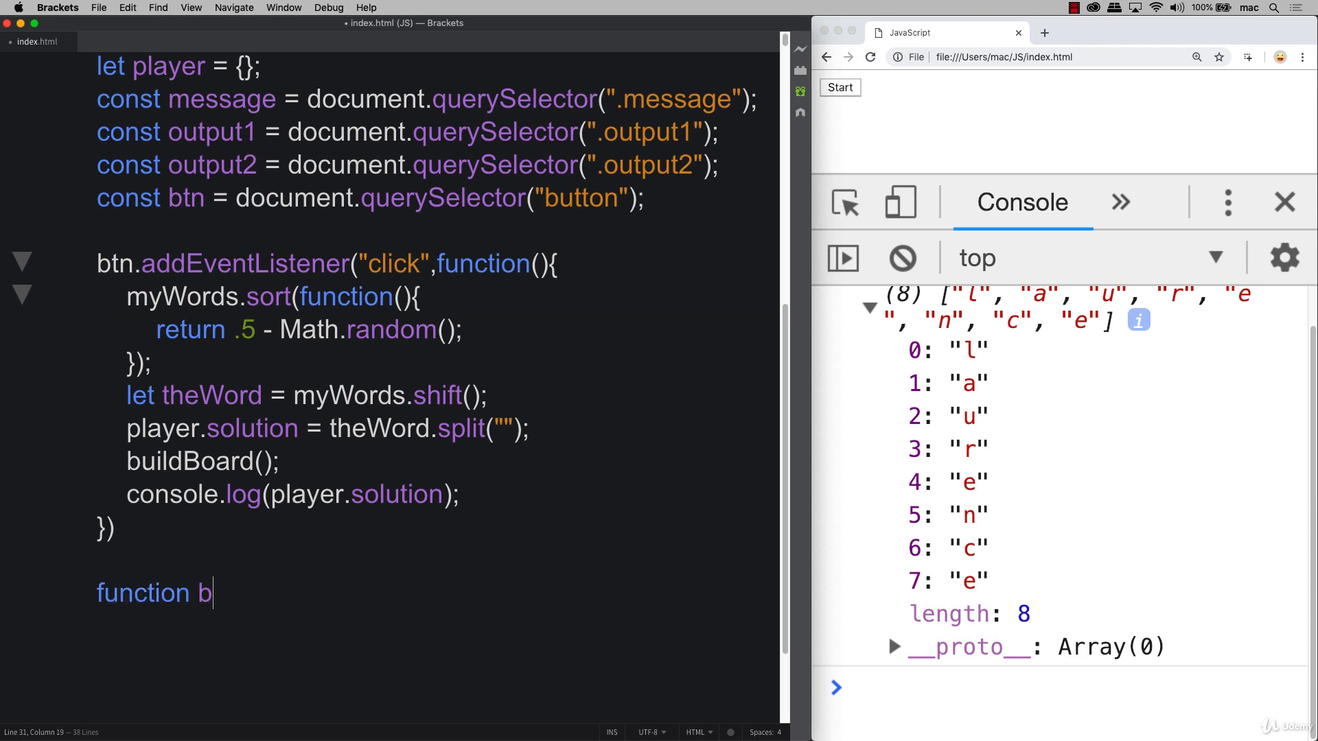
{"action": "type", "text": "uildBoard(){"}
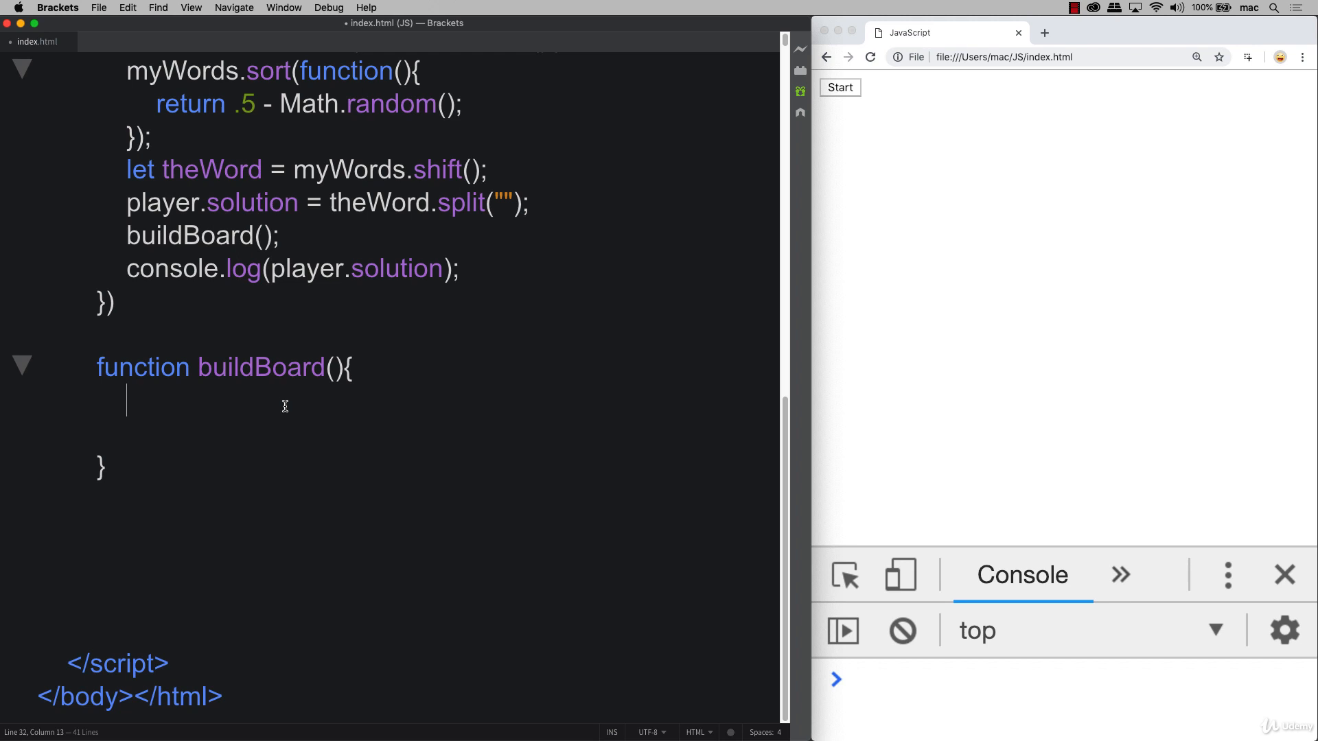
Step: Make buildBoard loop over player.solution with forEach, logging each letter
{"action": "type", "text": "player.solution"}
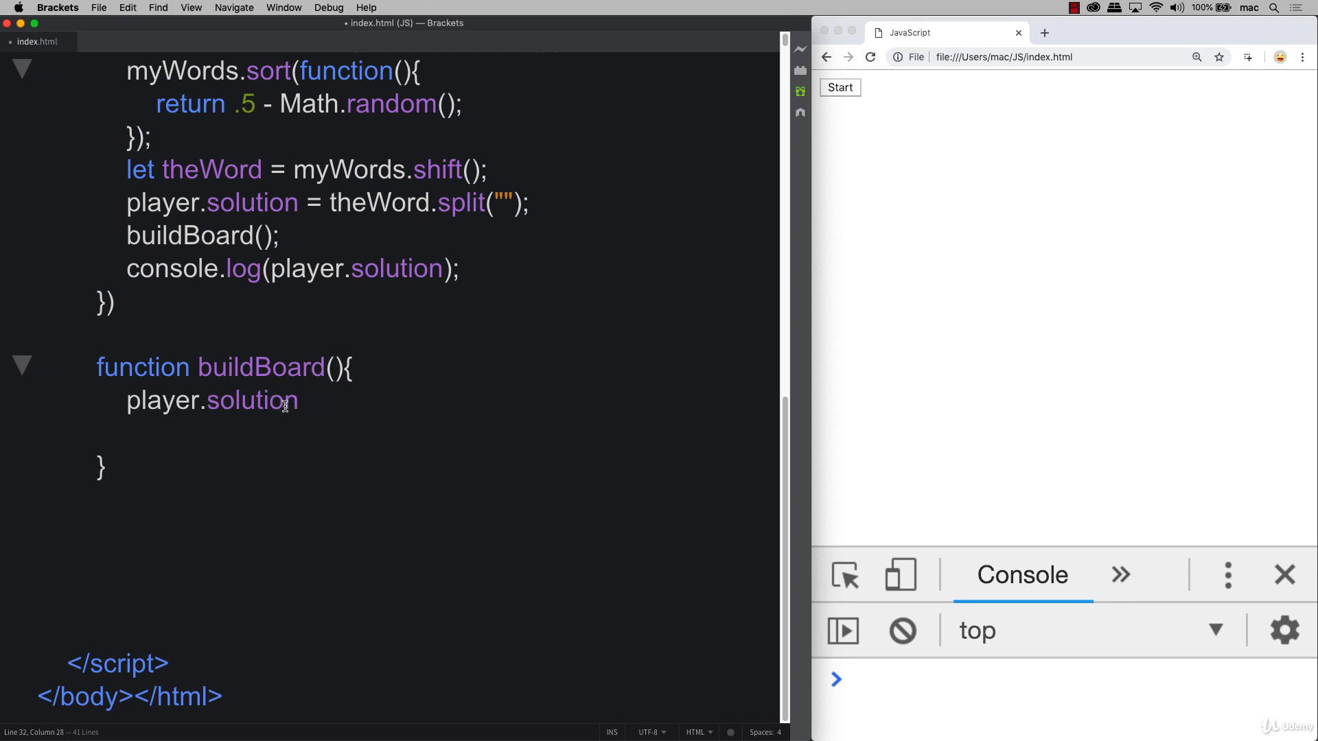
{"action": "type", "text": ".forEach"}
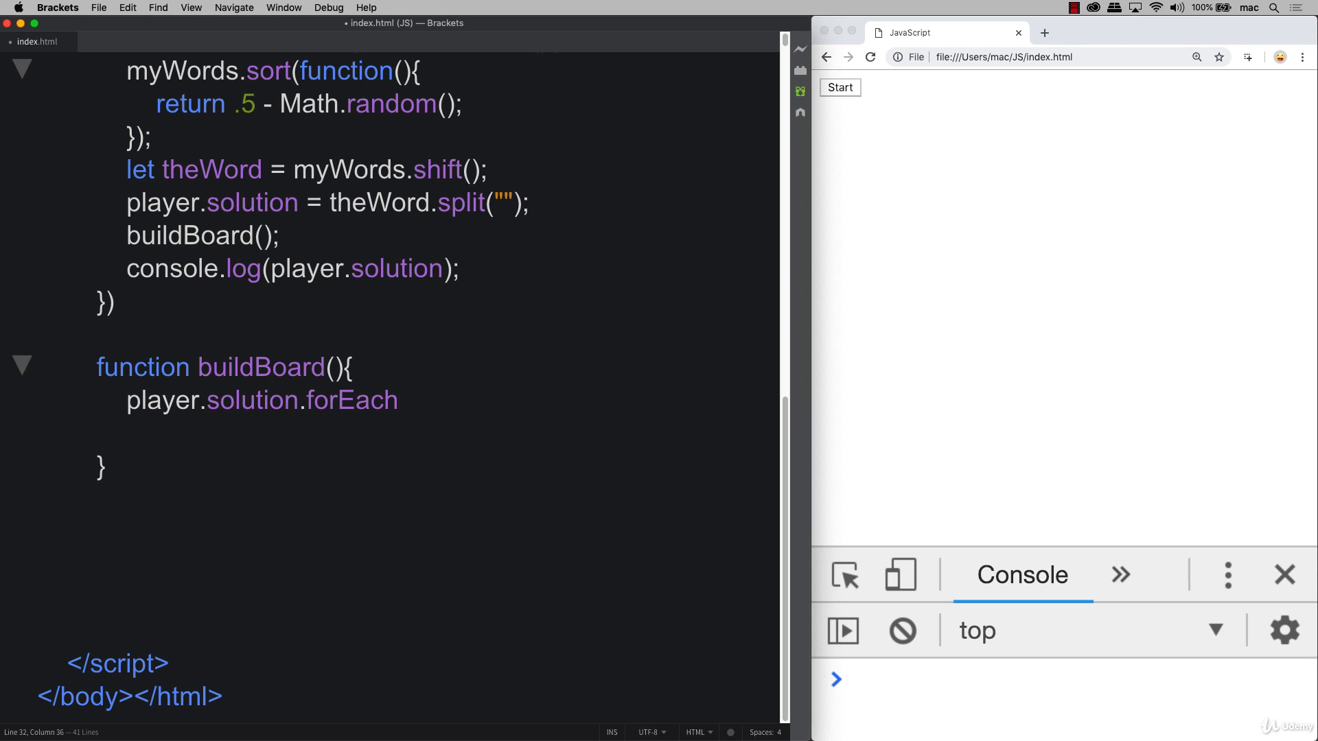
{"action": "type", "text": "(fcunction"}
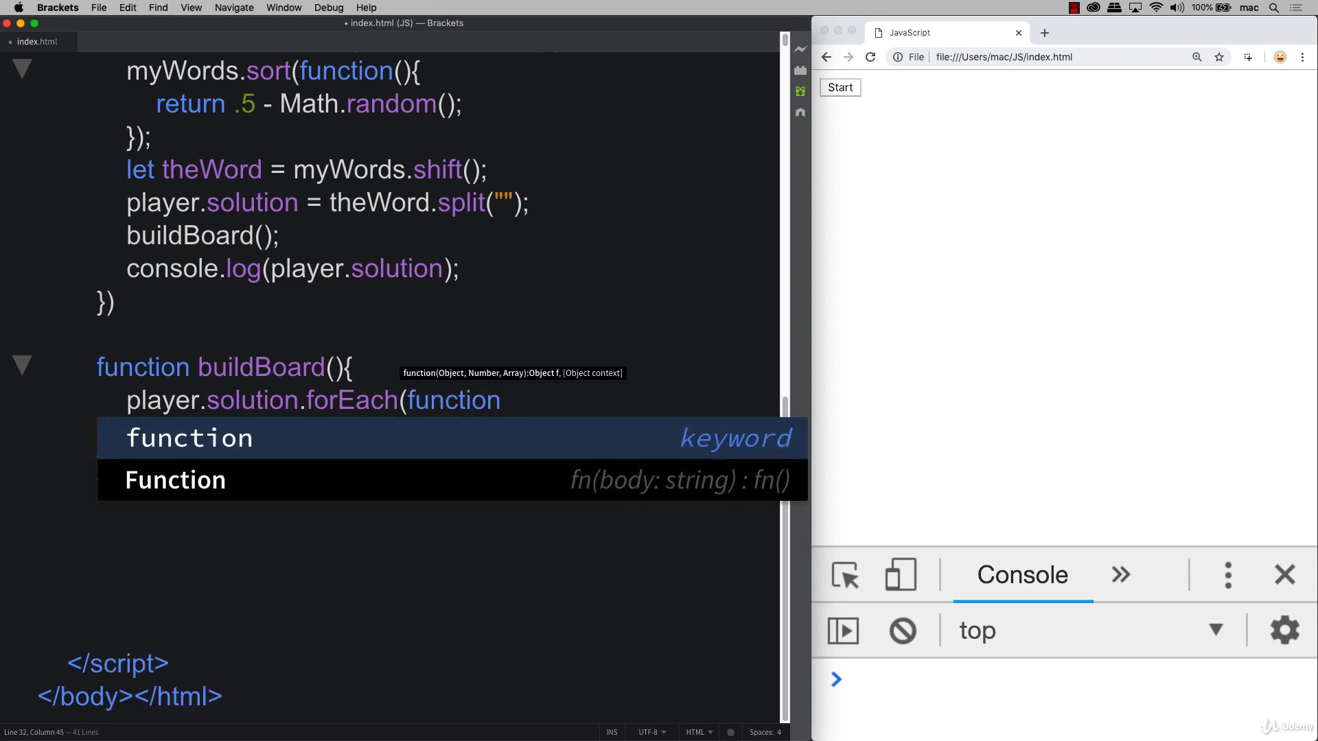
{"action": "type", "text": "(le"}
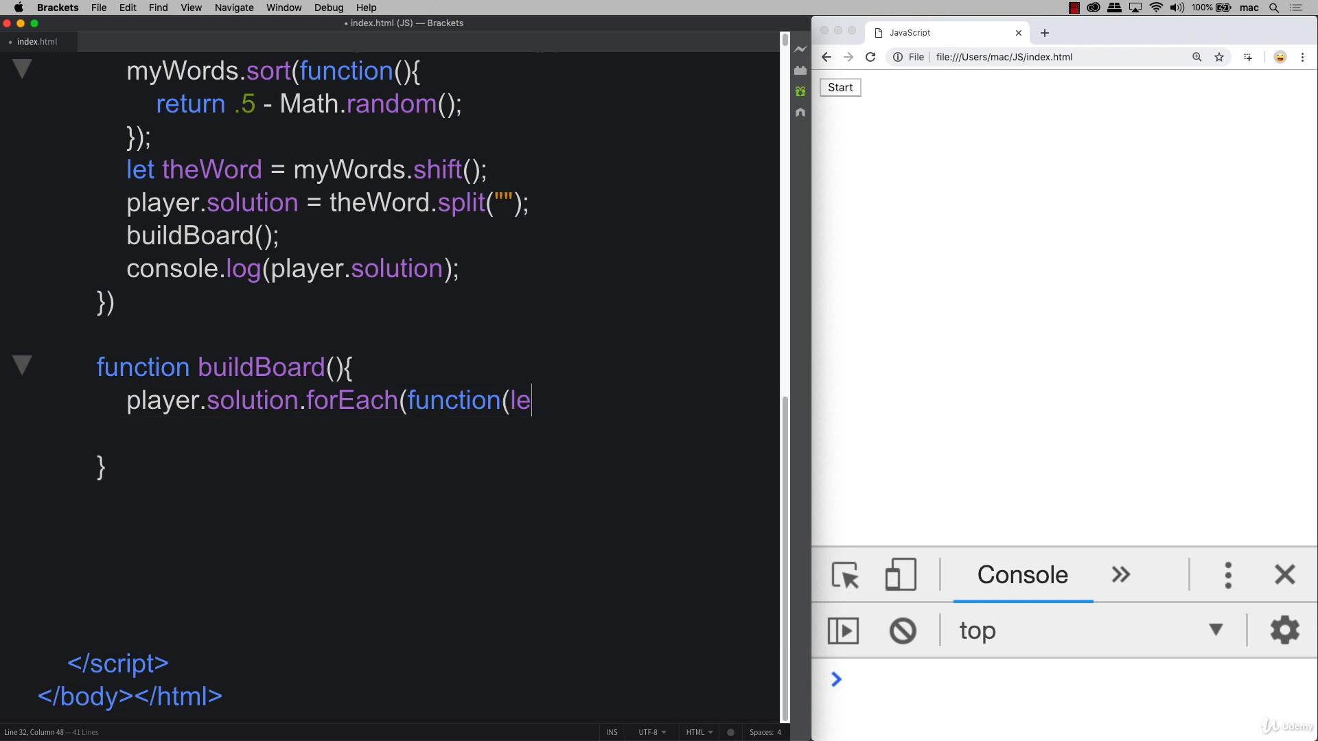
{"action": "type", "text": "tter){"}
{"action": "type", "text": "})"}
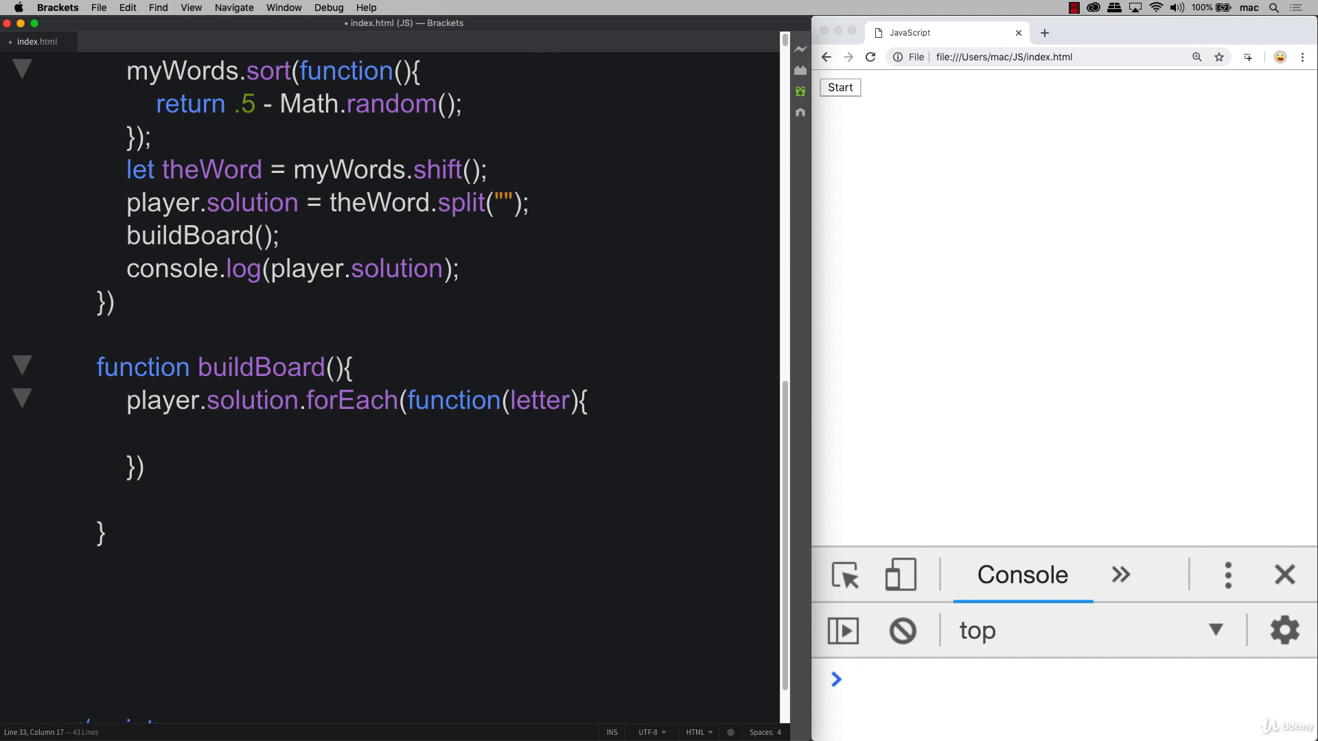
{"action": "type", "text": "console.log("}
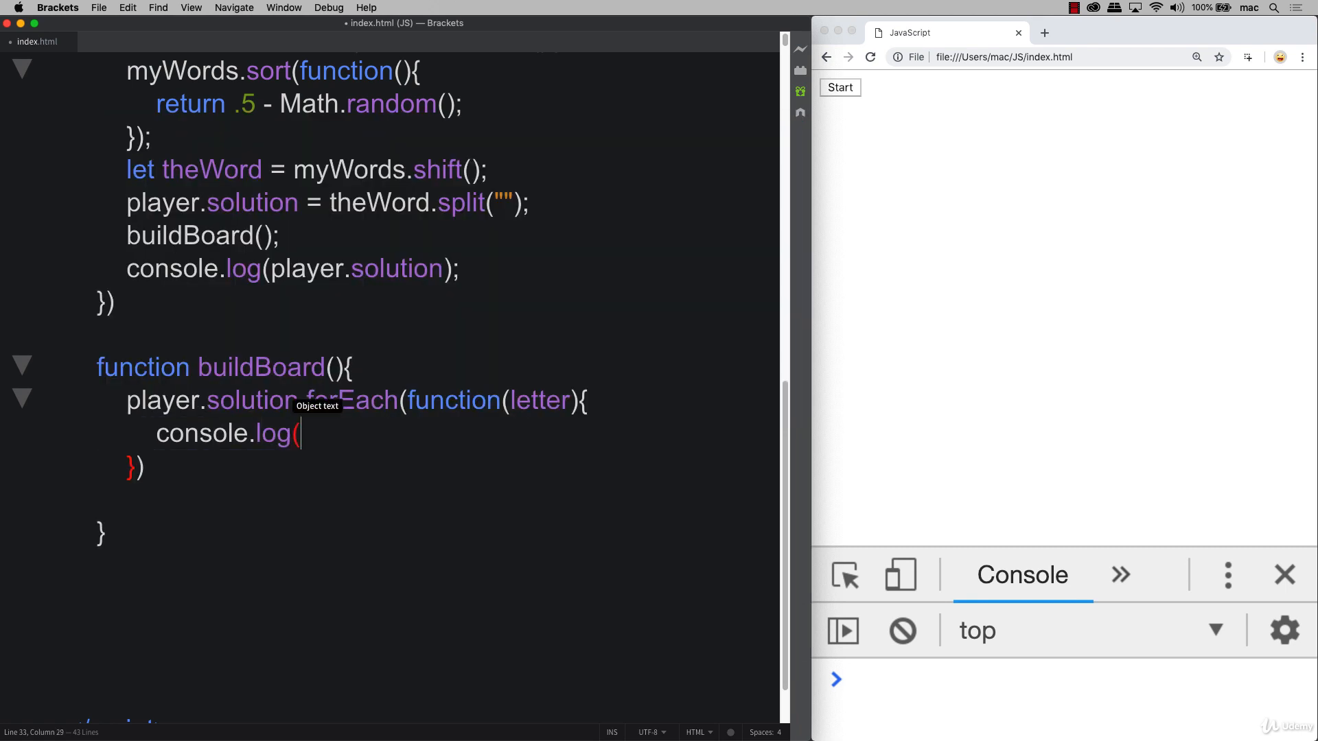
{"action": "type", "text": "letter);"}
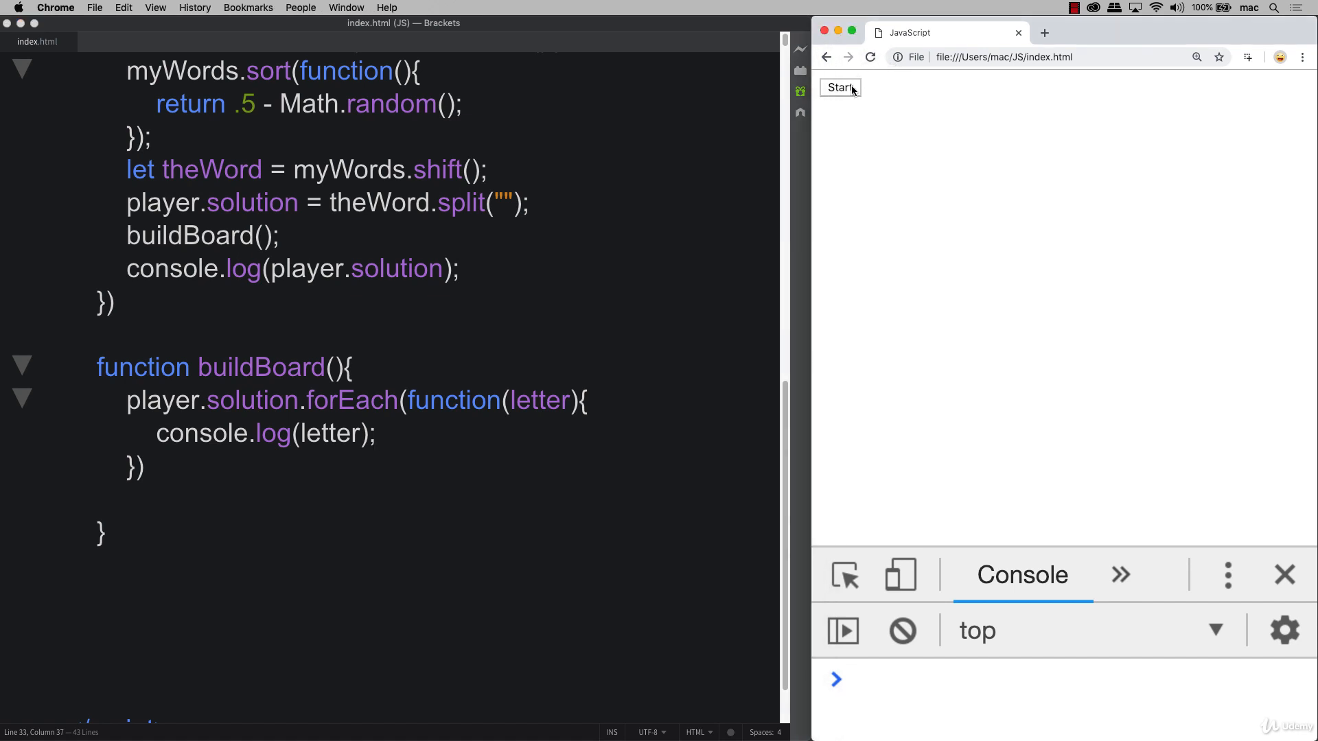
Step: Run Start in Chrome to log each letter of laurence separately
{"action": "left_click", "coordinate": [839, 87]}
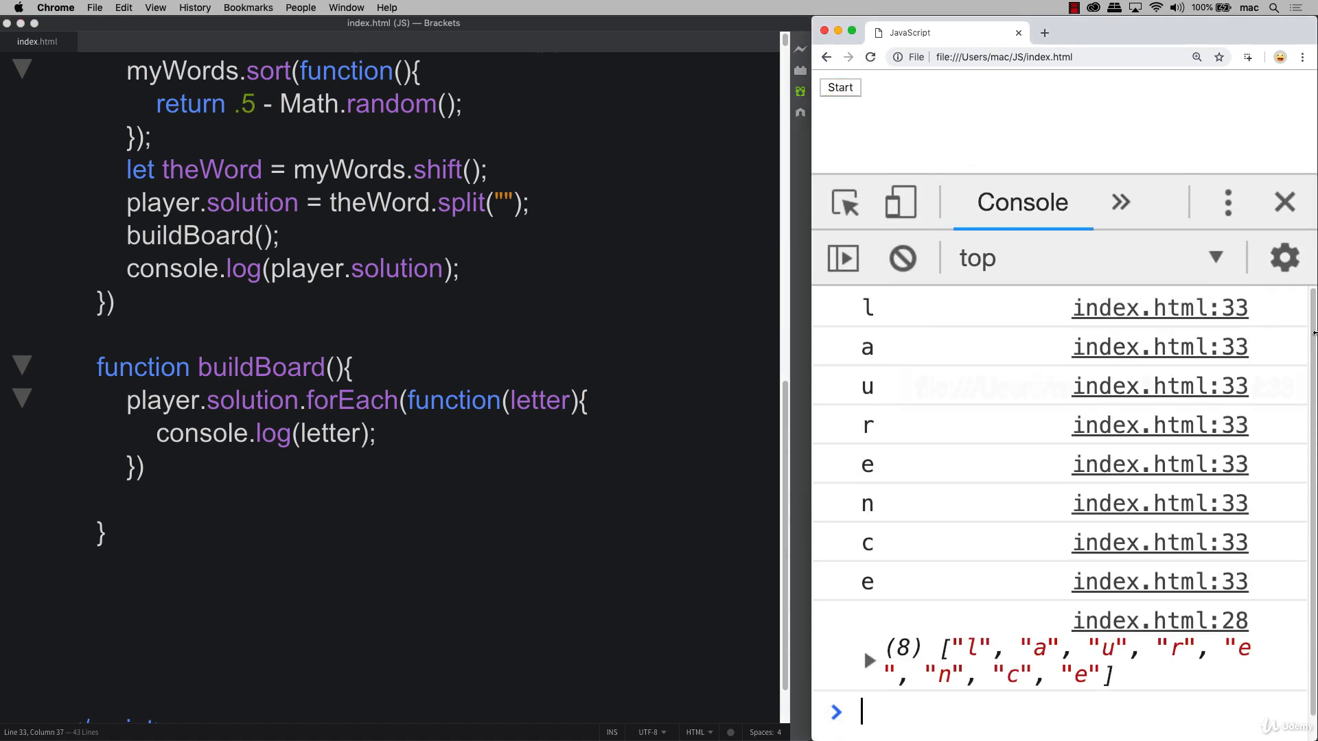
{"action": "mouse_move", "coordinate": [1160, 307]}
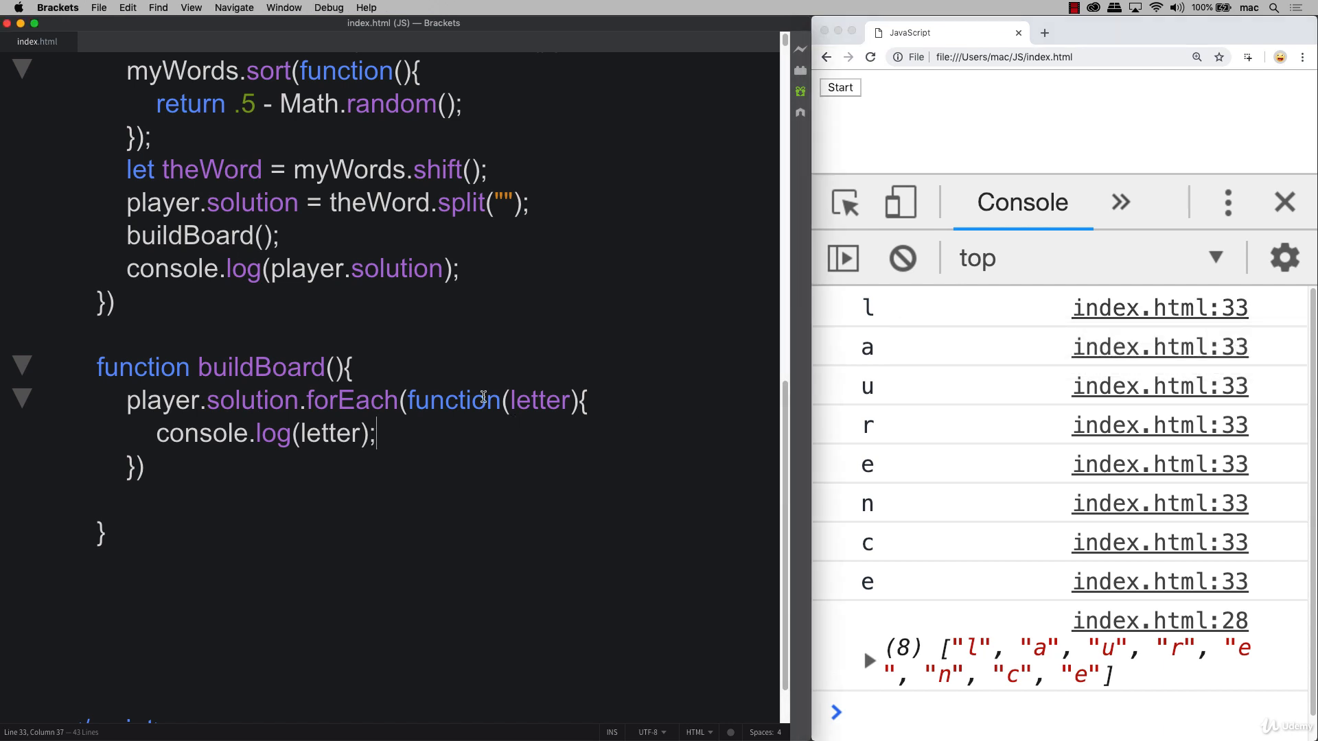
{"action": "key", "text": "enter"}
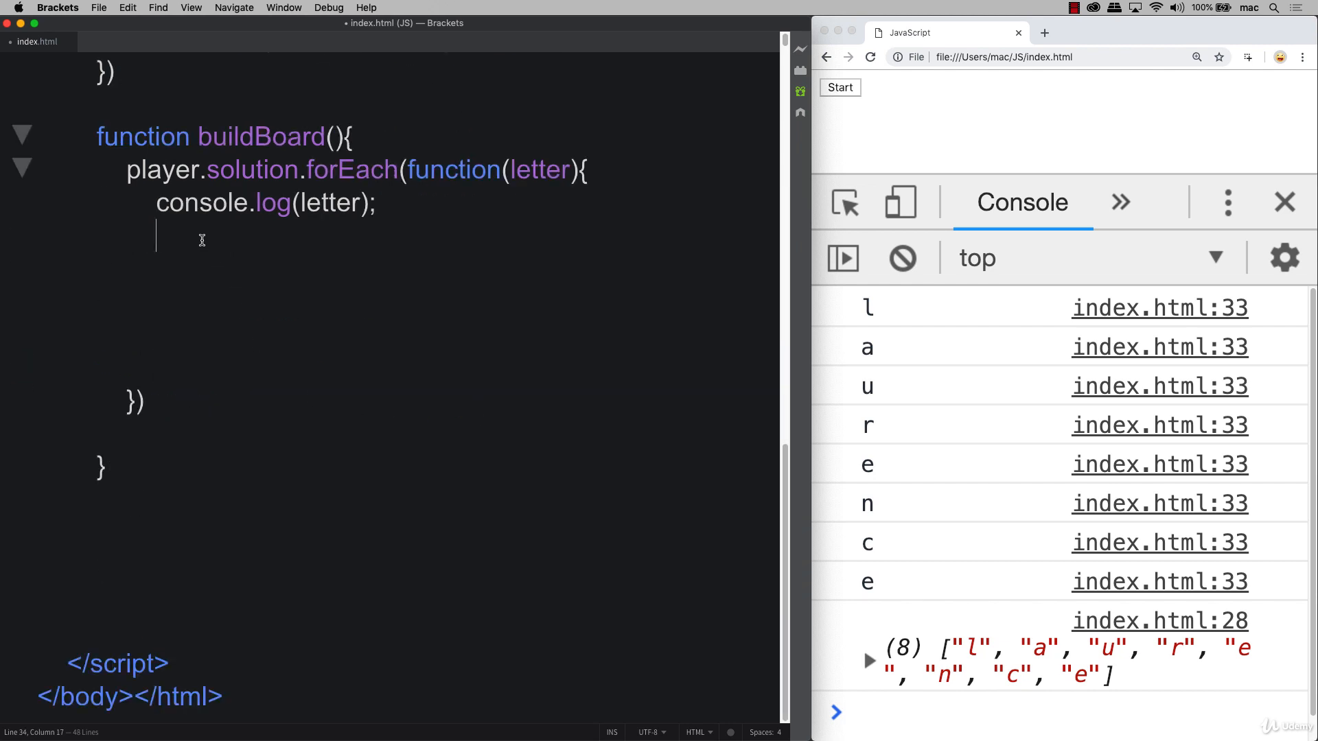
Step: Create a div with document.createElement("div") inside the forEach callback
{"action": "type", "text": "let div"}
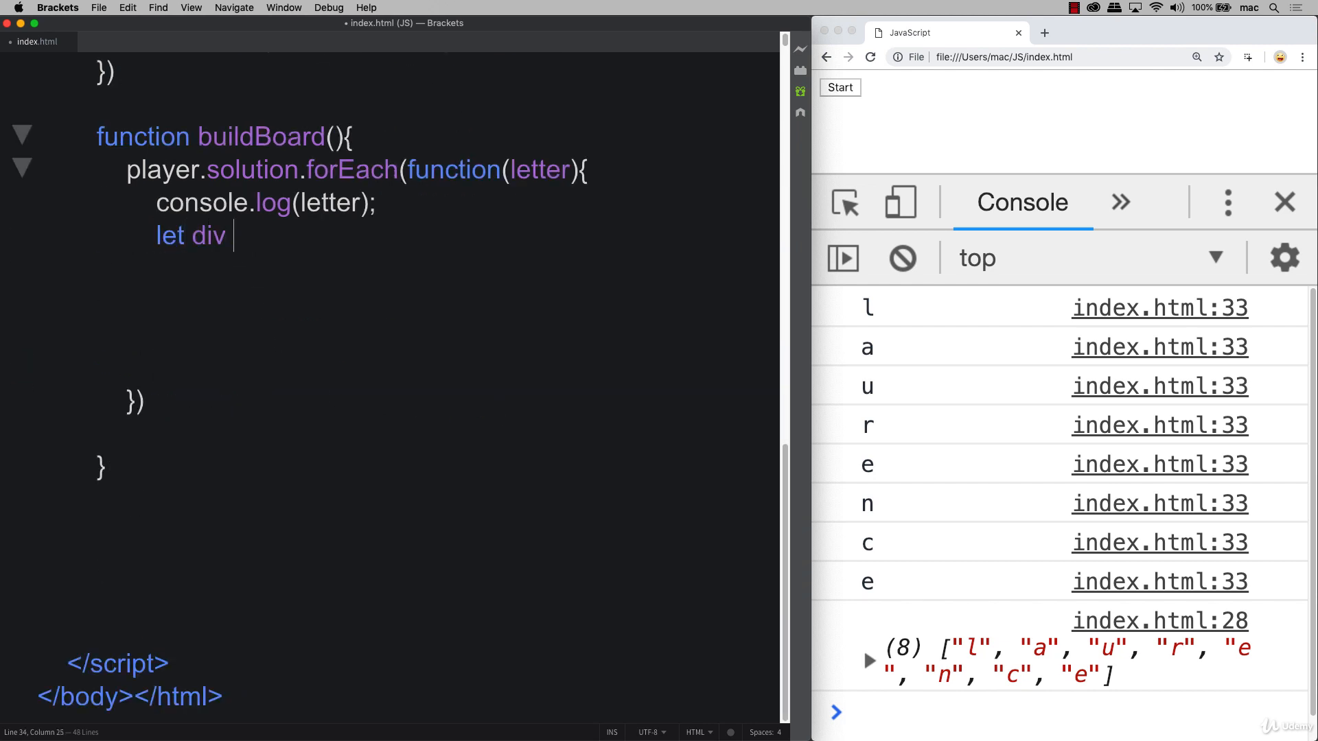
{"action": "type", "text": "= document."}
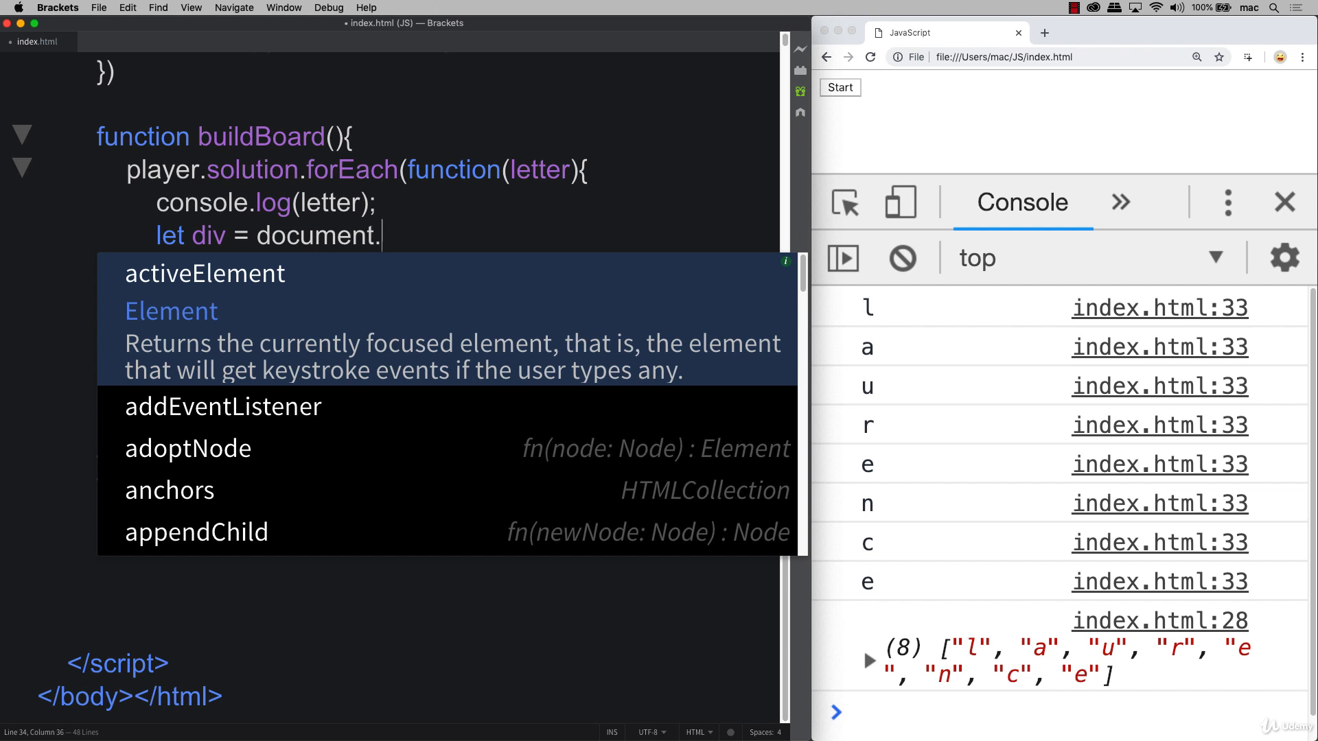
{"action": "type", "text": "create"}
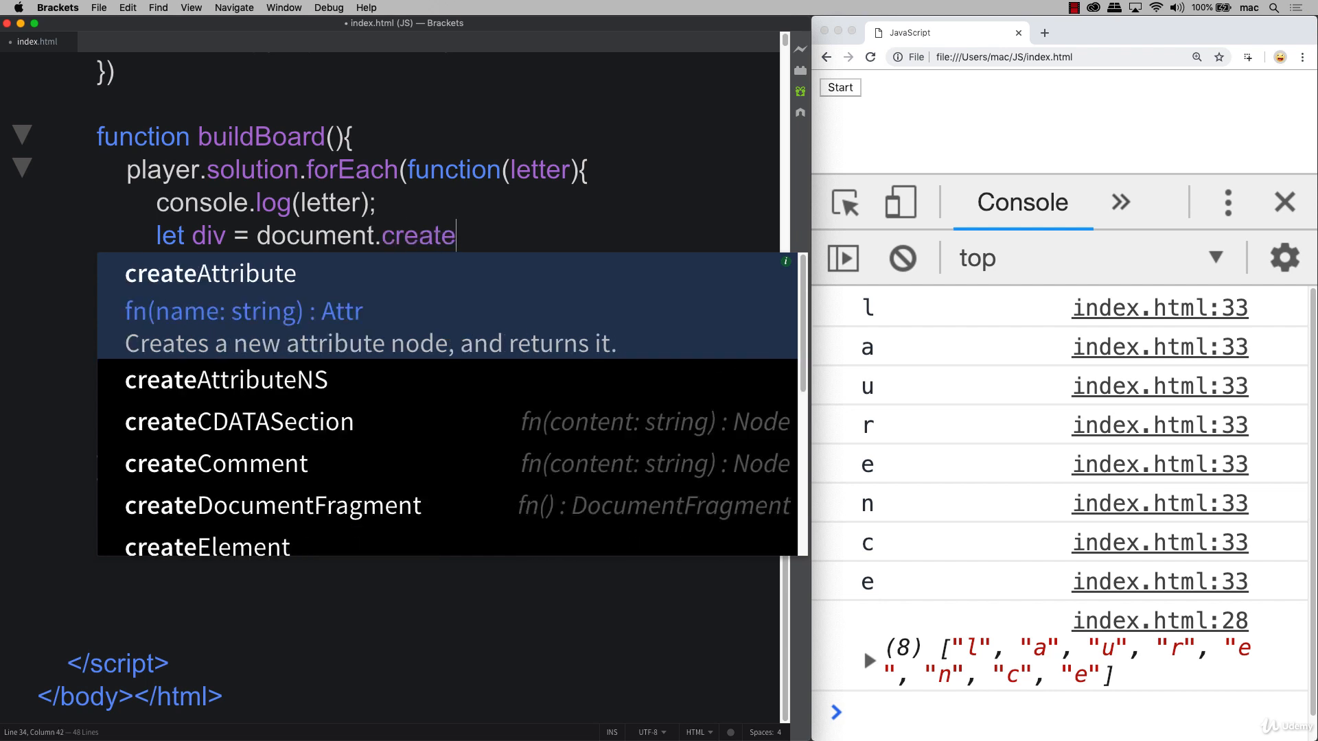
{"action": "type", "text": "Element"}
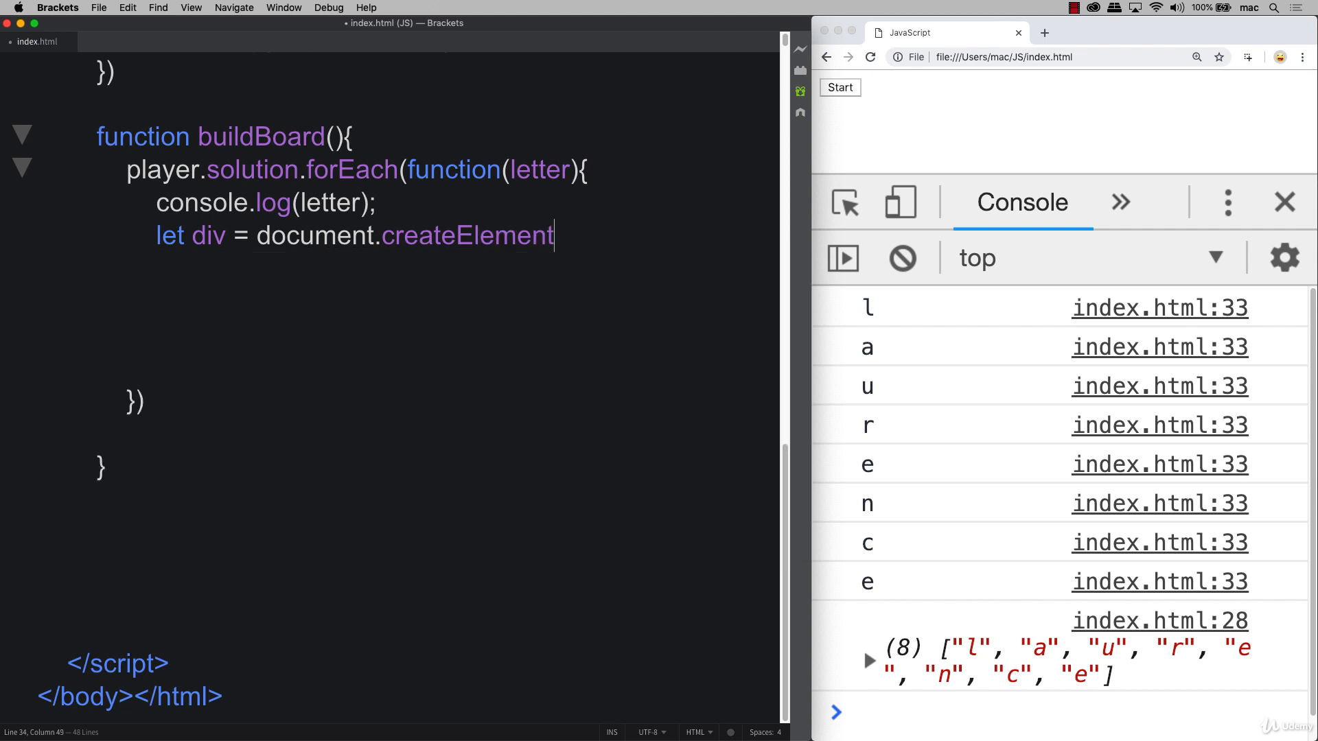
{"action": "type", "text": "("}
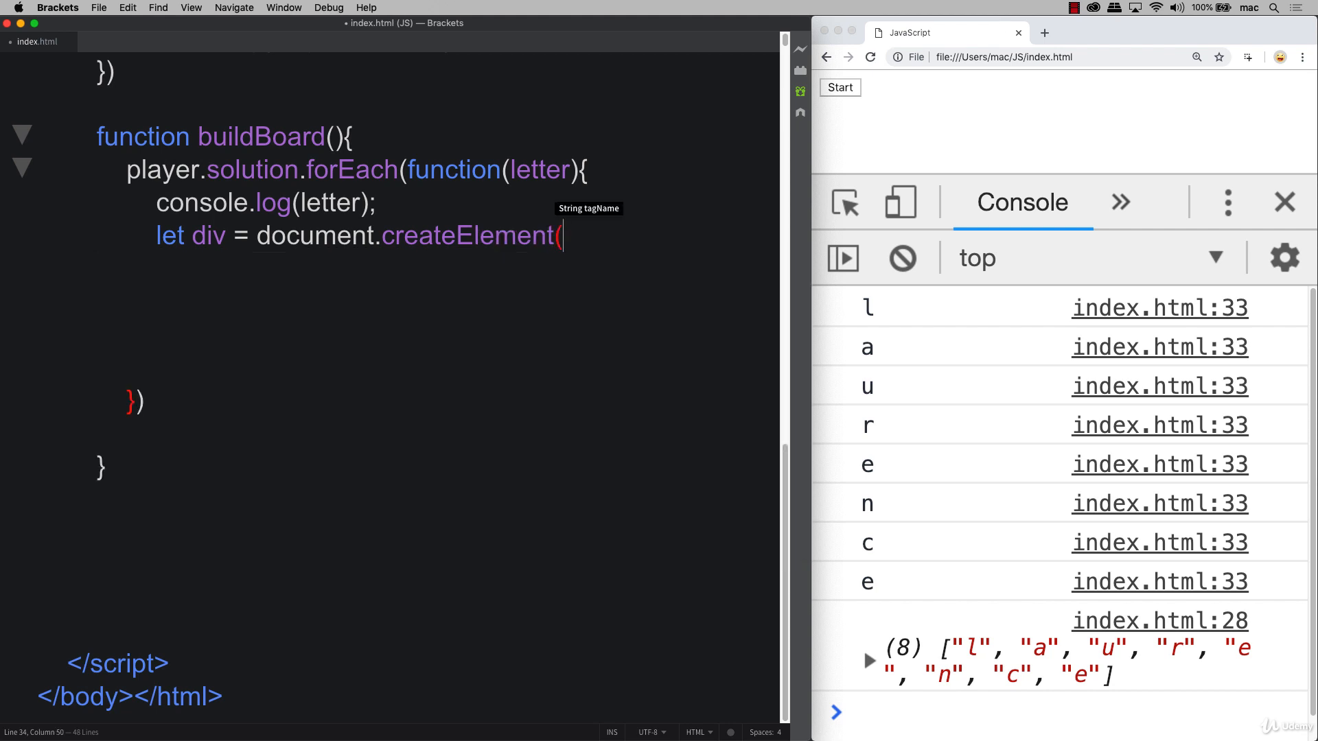
{"action": "type", "text": "\"div\");"}
{"action": "left_click", "coordinate": [465, 269]}
{"action": "type", "text": "add"}
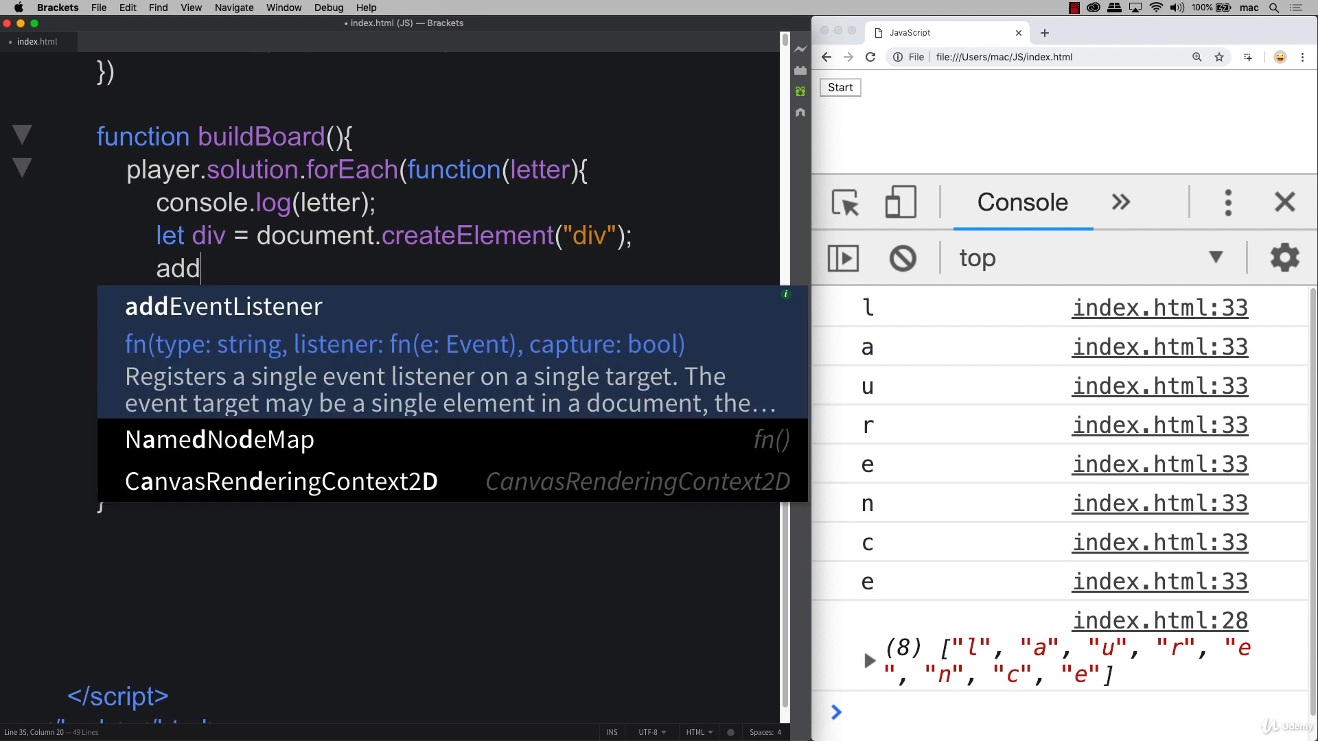
Step: Give the div class "letter2" and set its innerText to "_"
{"action": "type", "text": ".classList."}
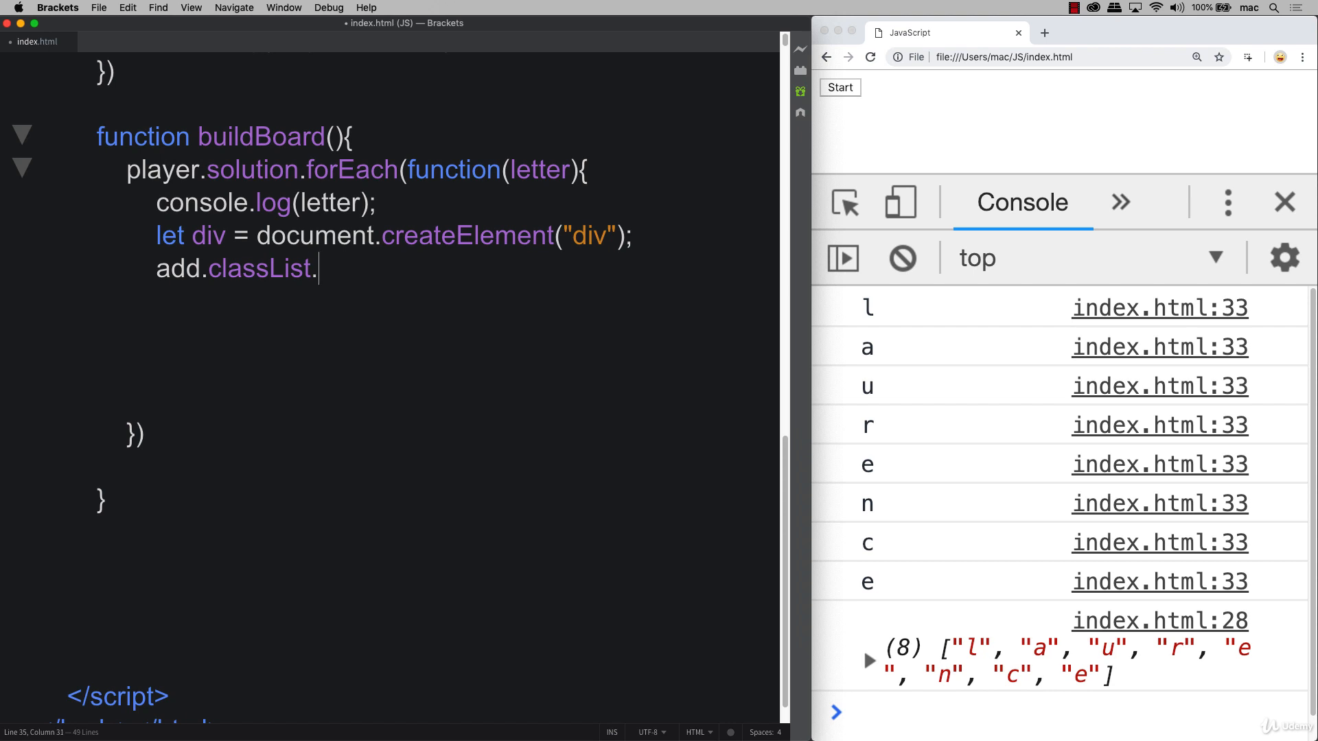
{"action": "type", "text": "add(\"l"}
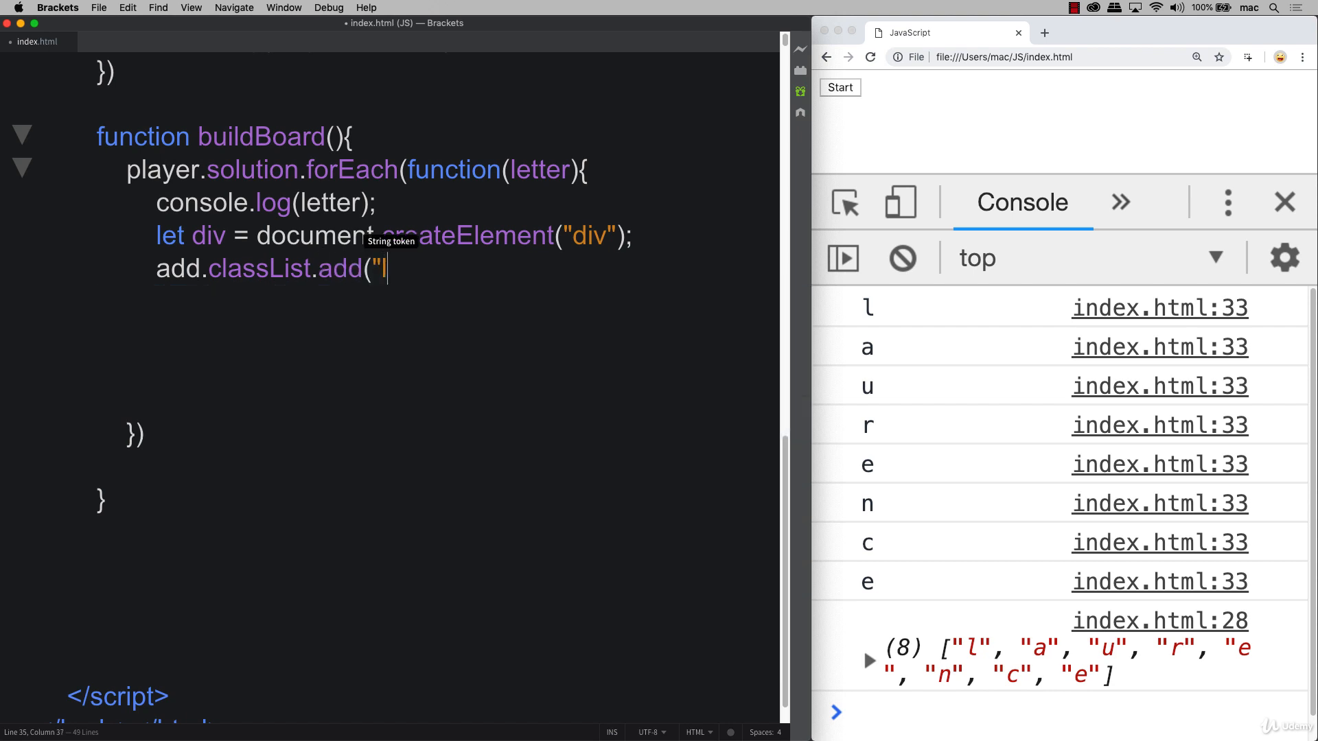
{"action": "type", "text": "etter\");"}
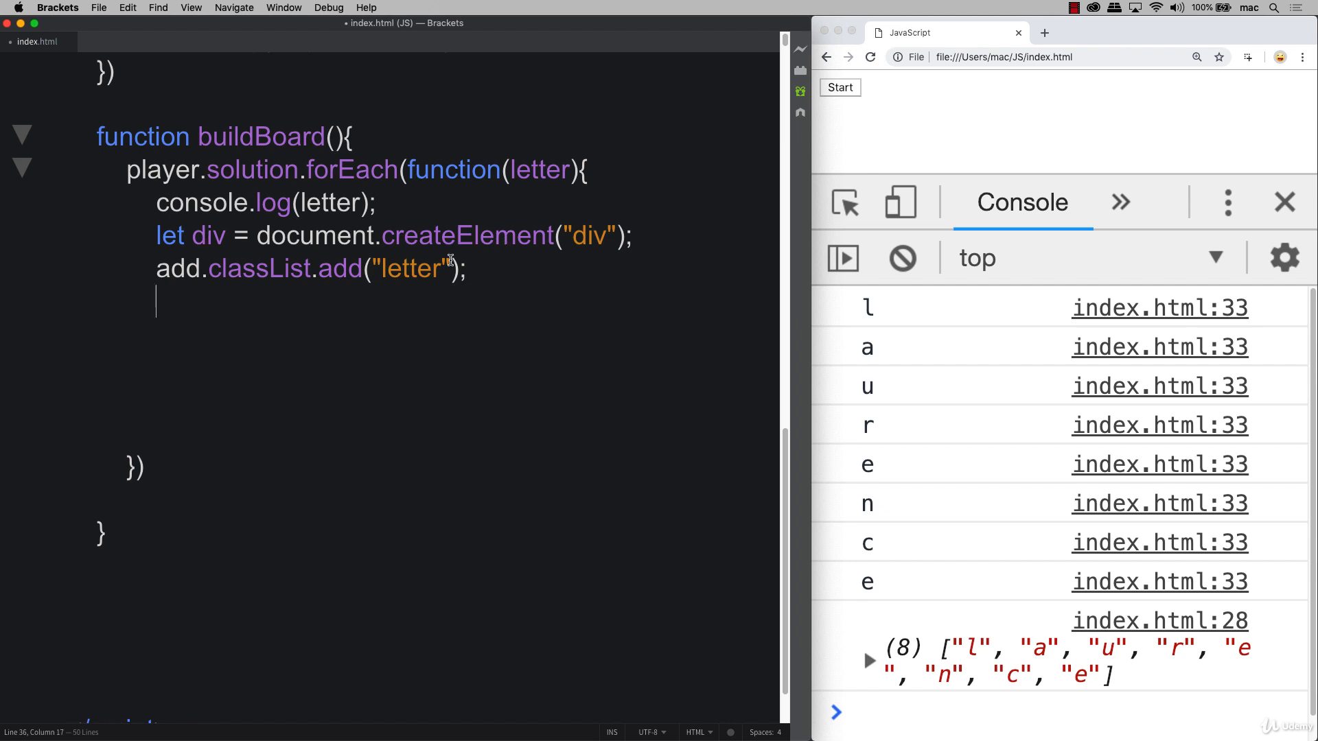
{"action": "type", "text": "2"}
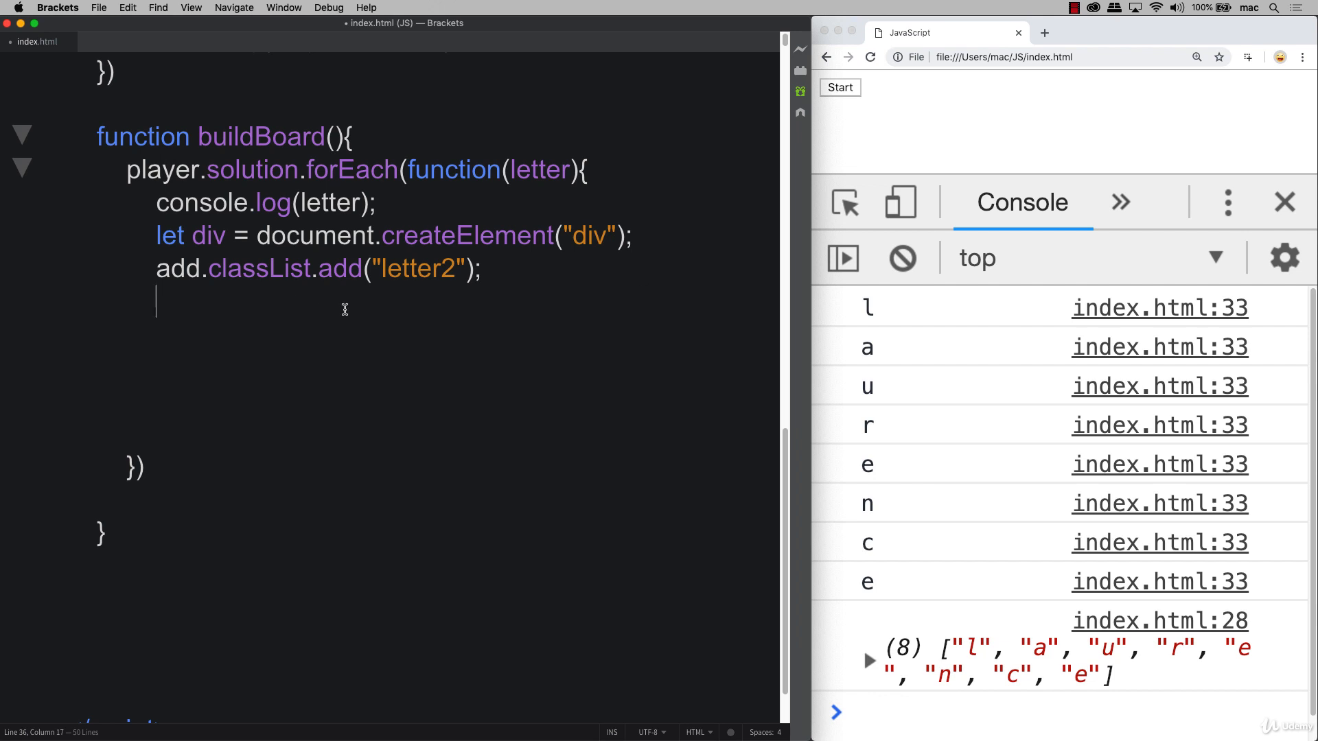
{"action": "type", "text": "div.inner"}
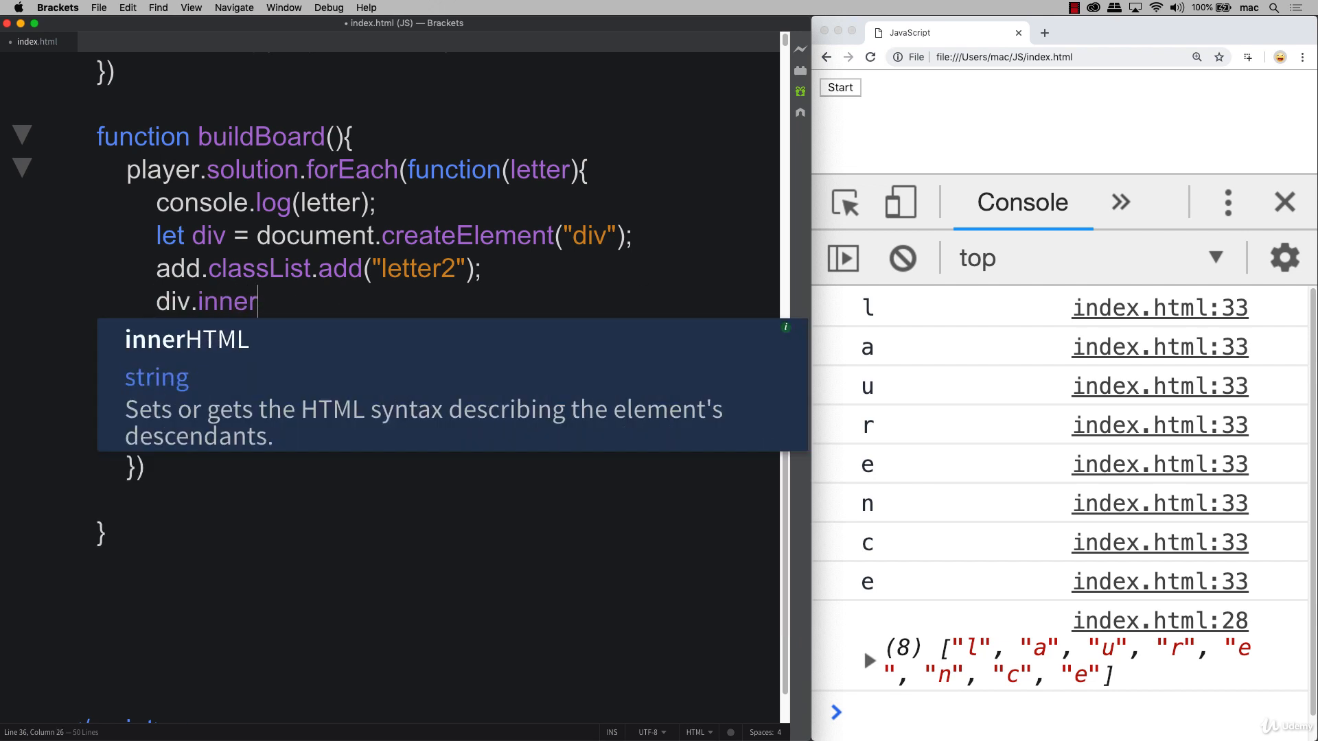
{"action": "type", "text": "Text"}
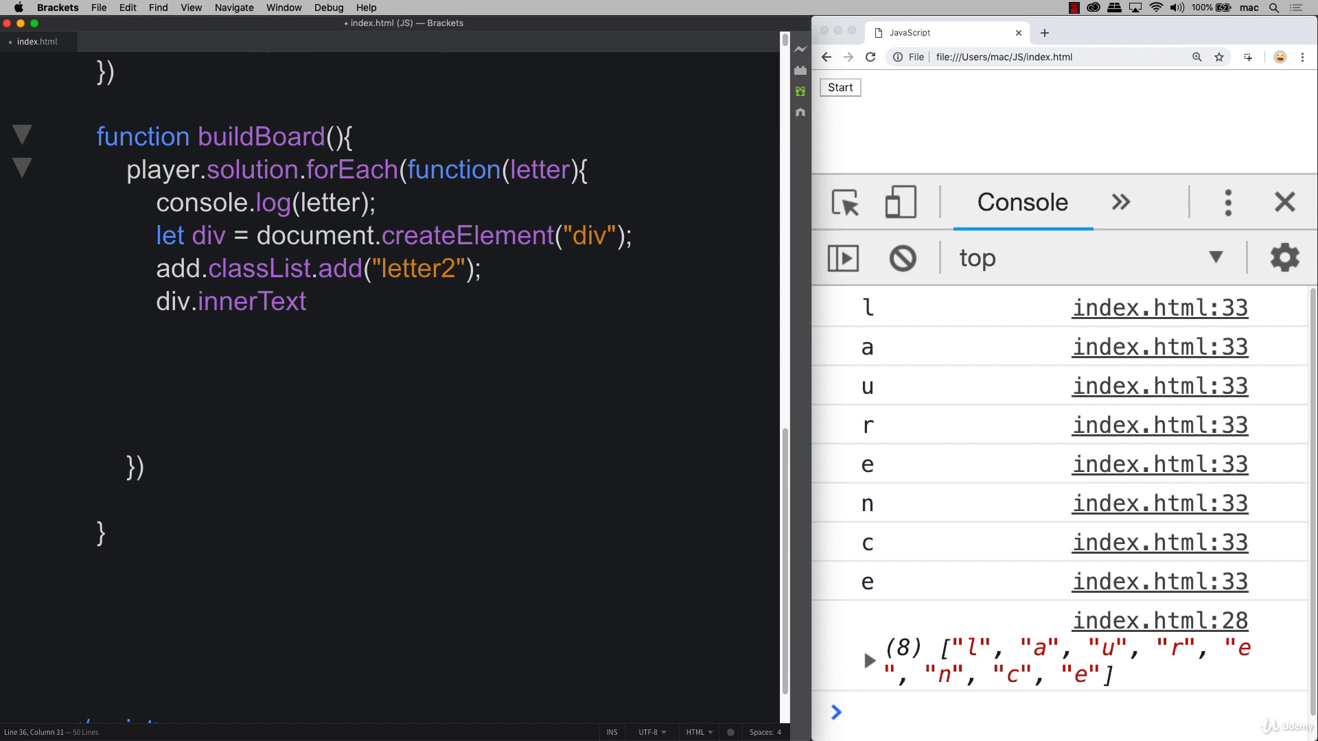
{"action": "type", "text": "= \"_\";"}
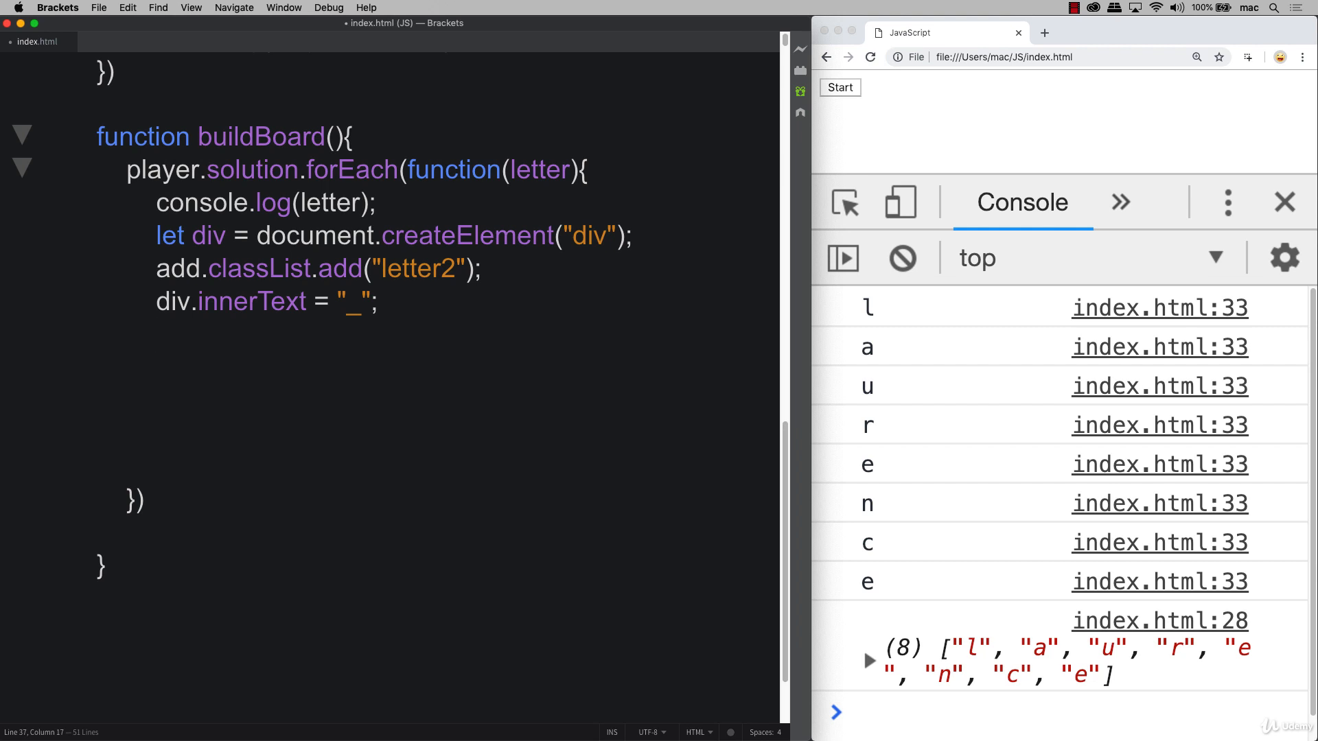
Step: Add div.myLetter = letter; inside the buildBoard loop
{"action": "type", "text": "div.myLetter ="}
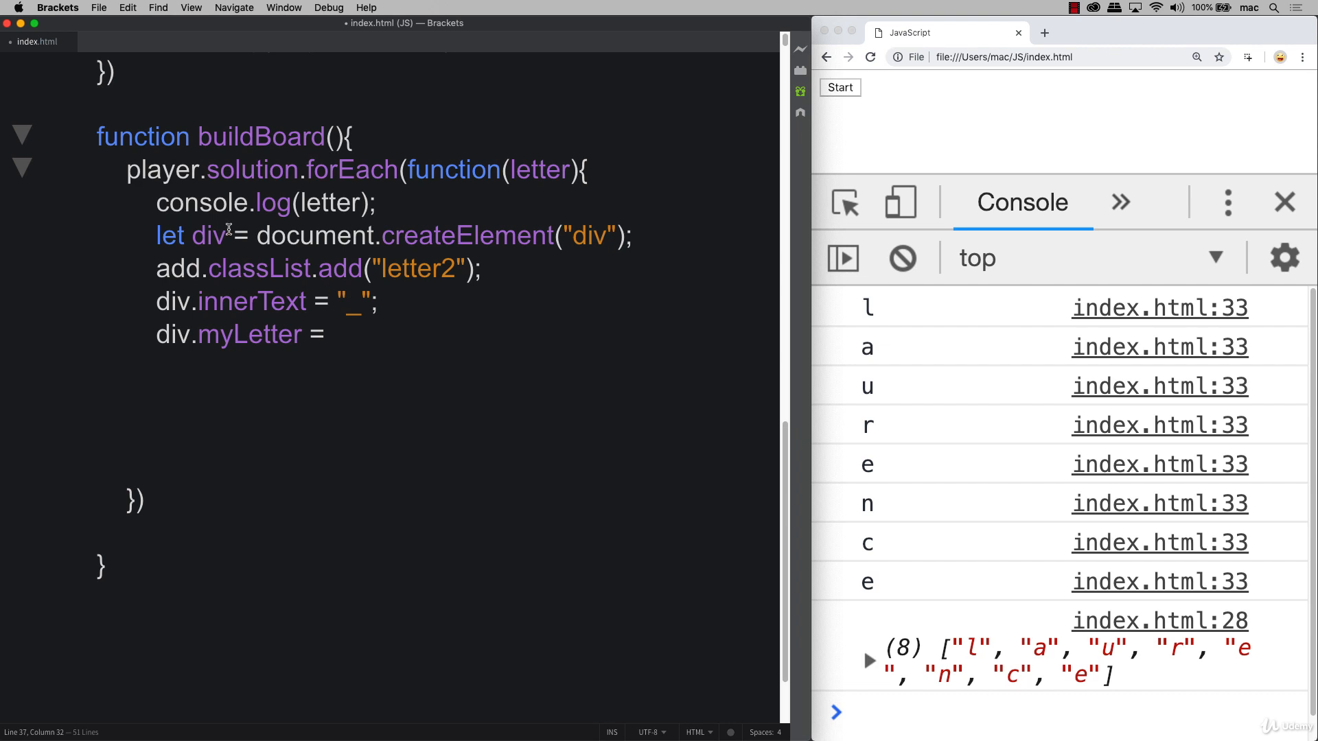
{"action": "double_click", "coordinate": [206, 235]}
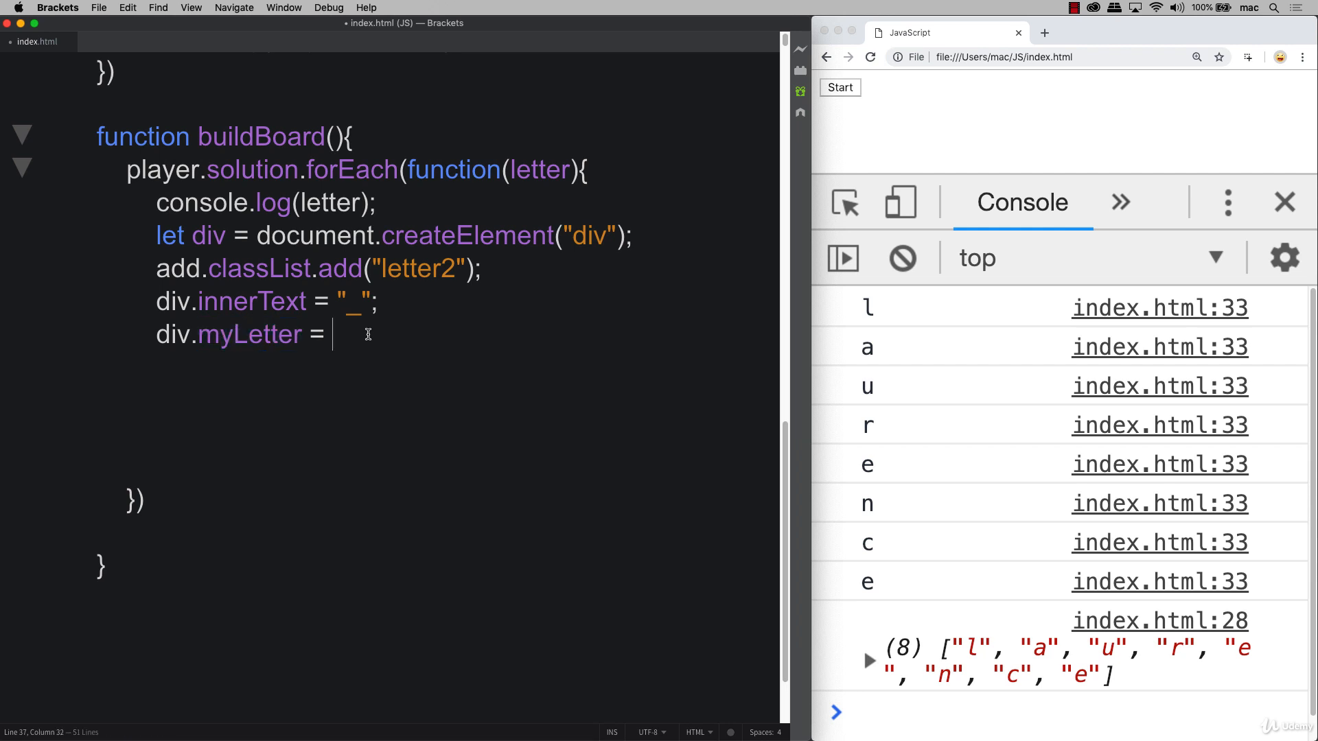
{"action": "mouse_move", "coordinate": [401, 330]}
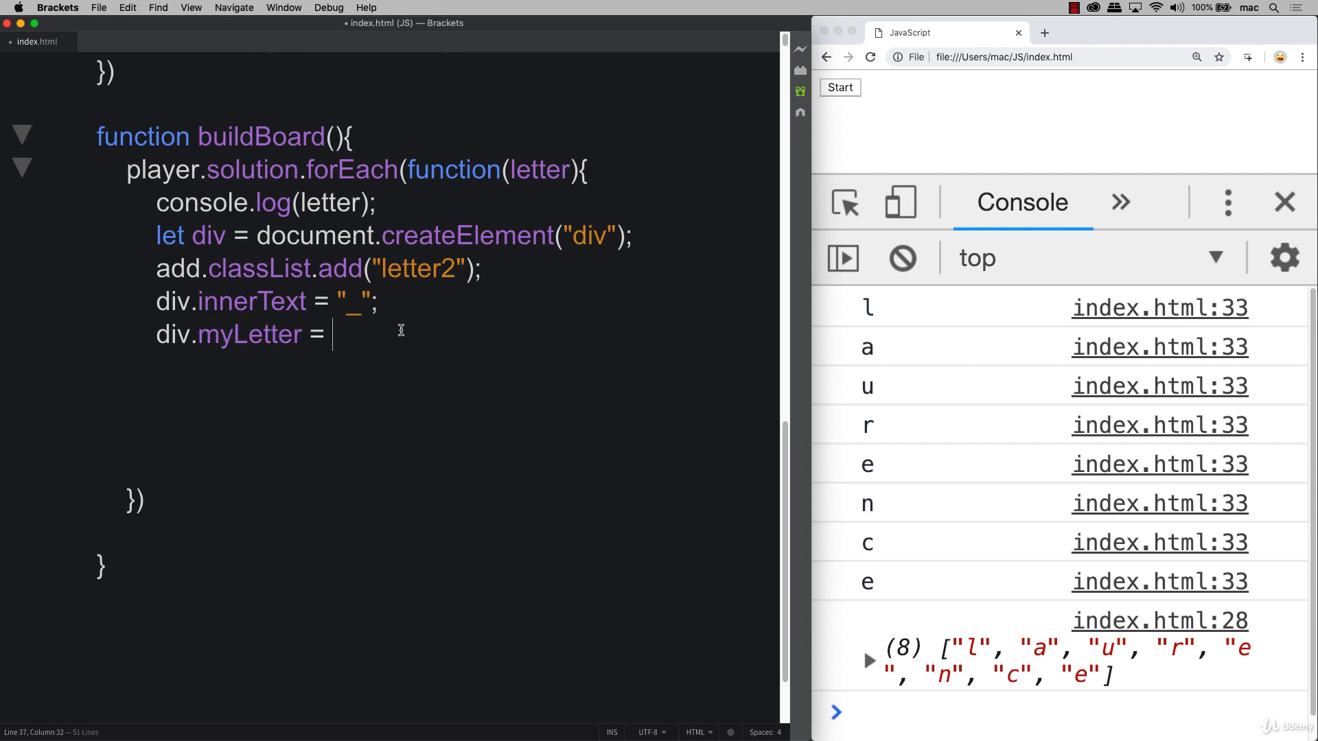
{"action": "type", "text": "letter;"}
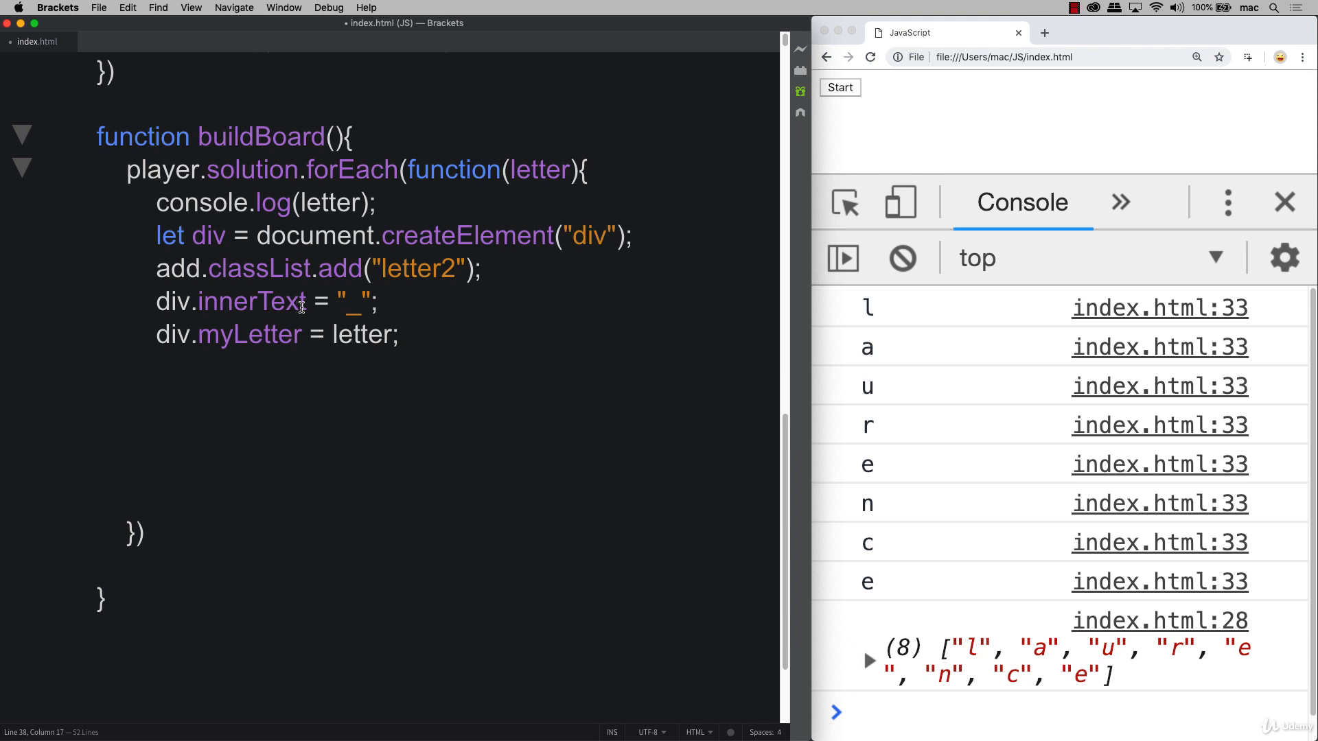
{"action": "mouse_move", "coordinate": [319, 356]}
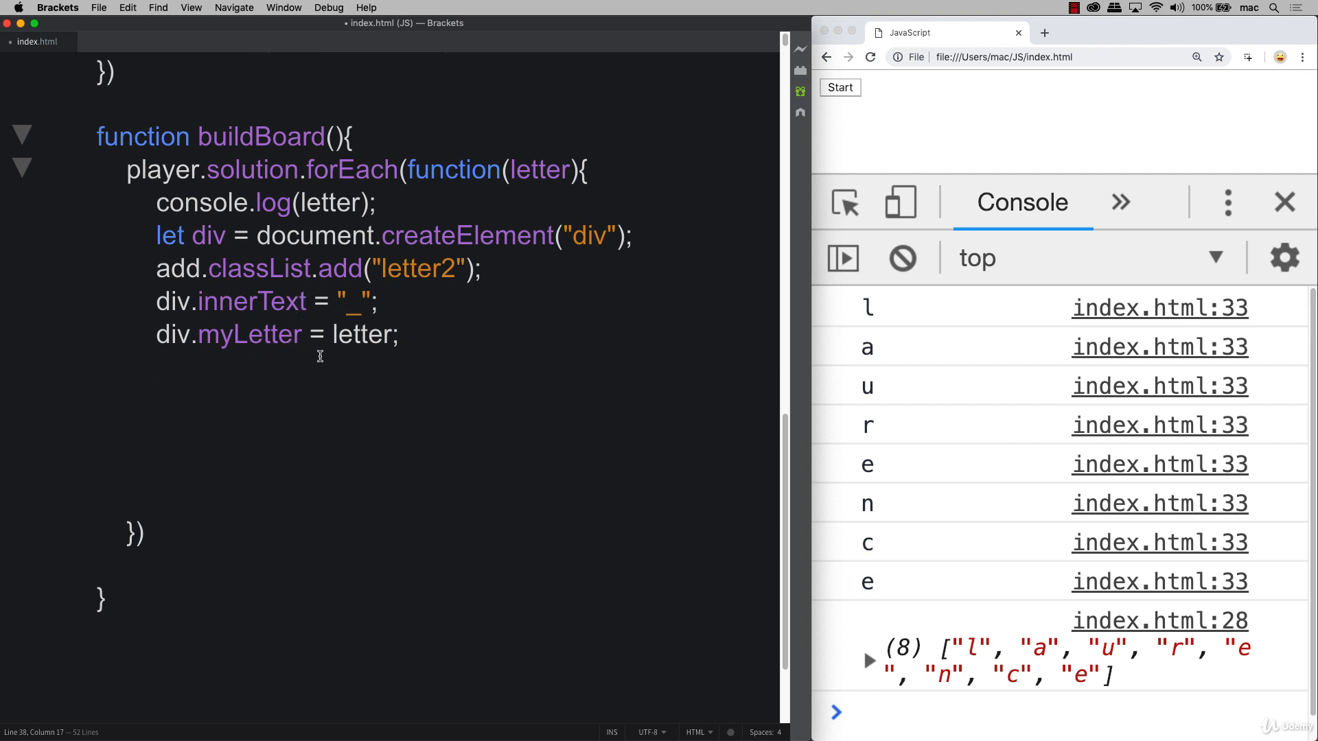
Step: Add output2.appendChild(div); after the myLetter assignment
{"action": "left_click_drag", "start_coordinate": [156, 368], "coordinate": [37, 368]}
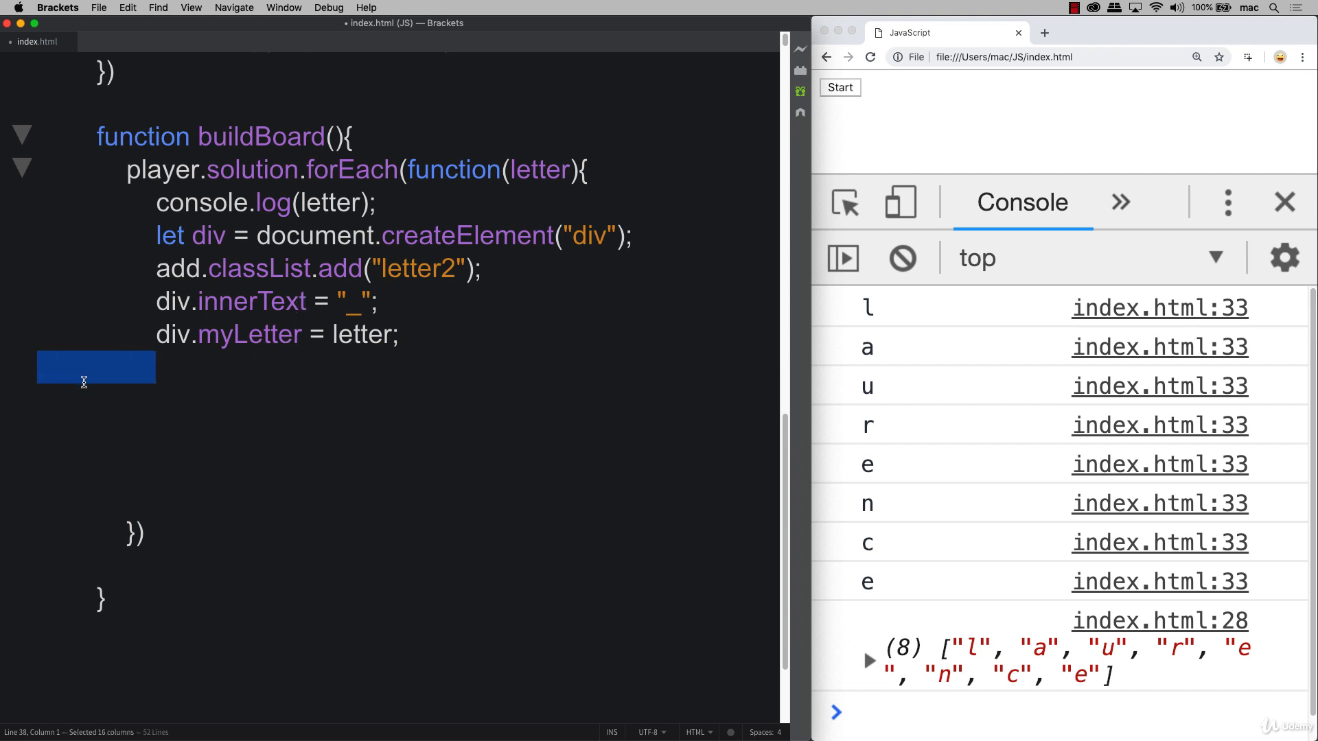
{"action": "type", "text": "o"}
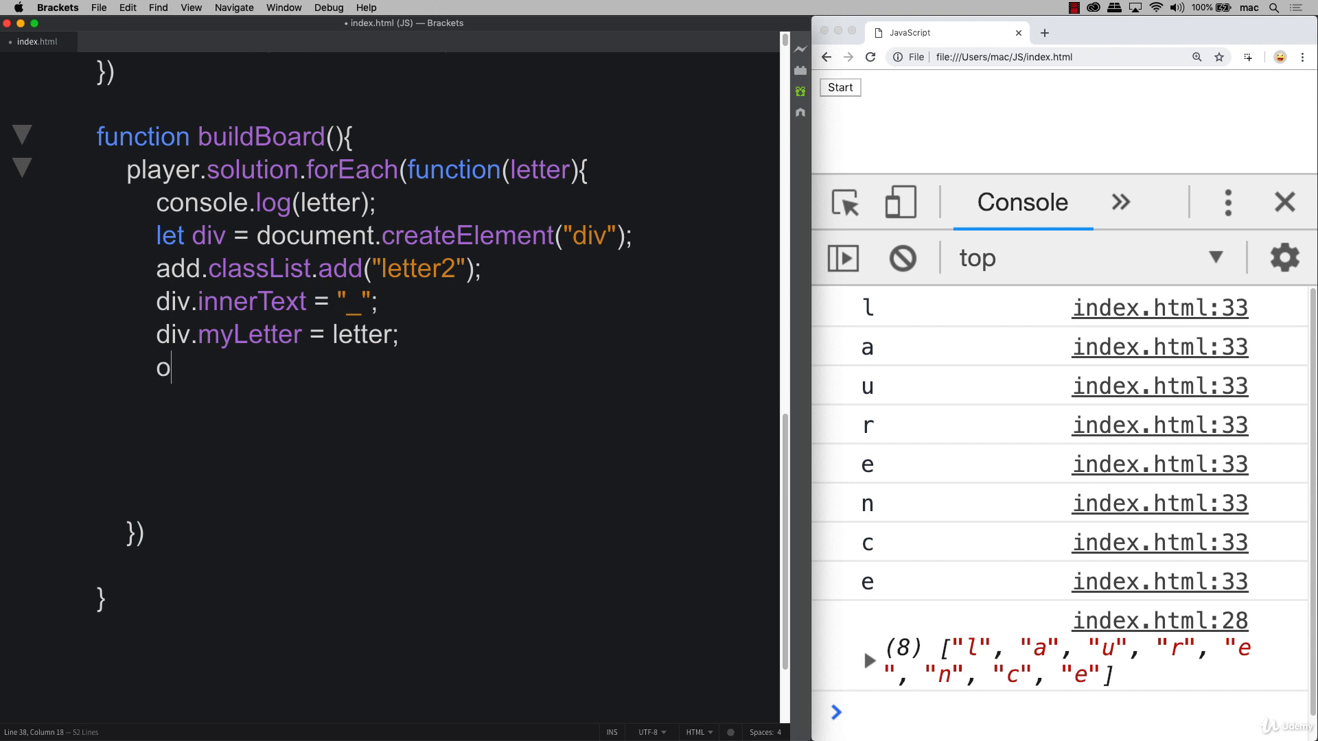
{"action": "type", "text": "utput2"}
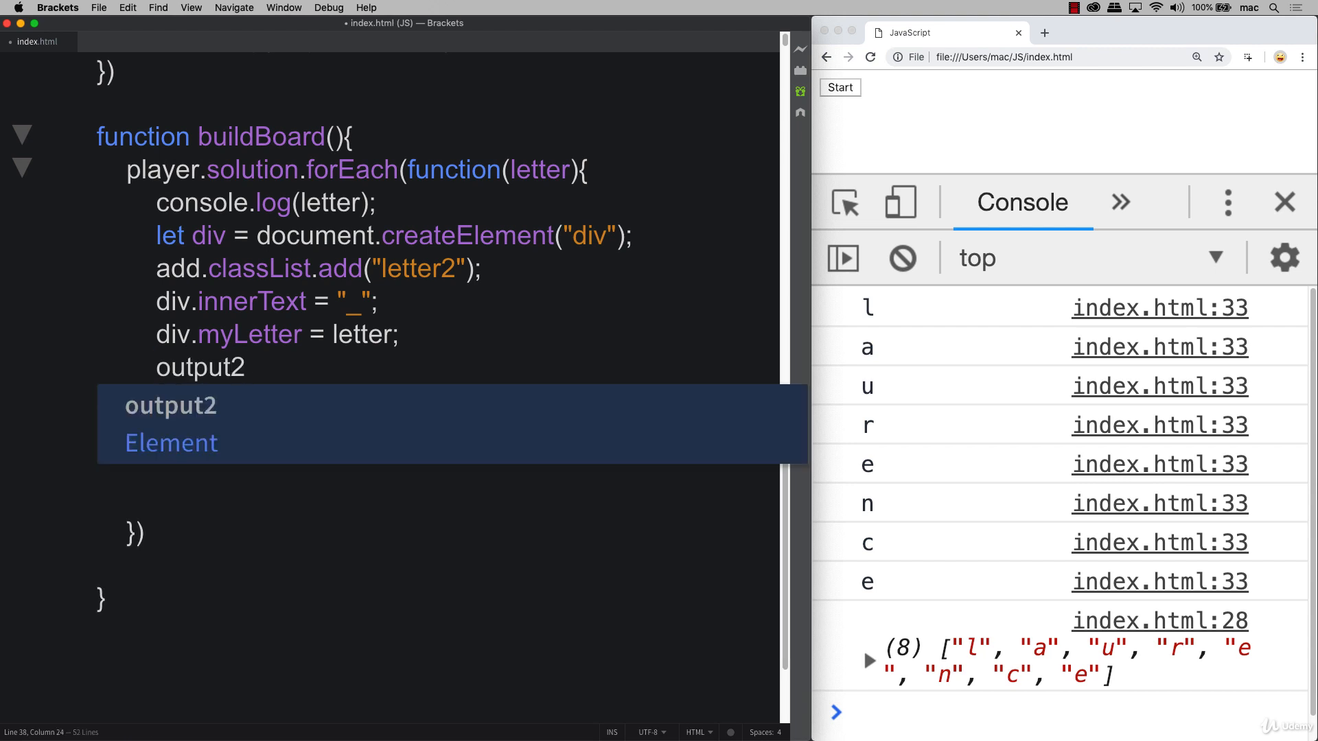
{"action": "type", "text": ".appe"}
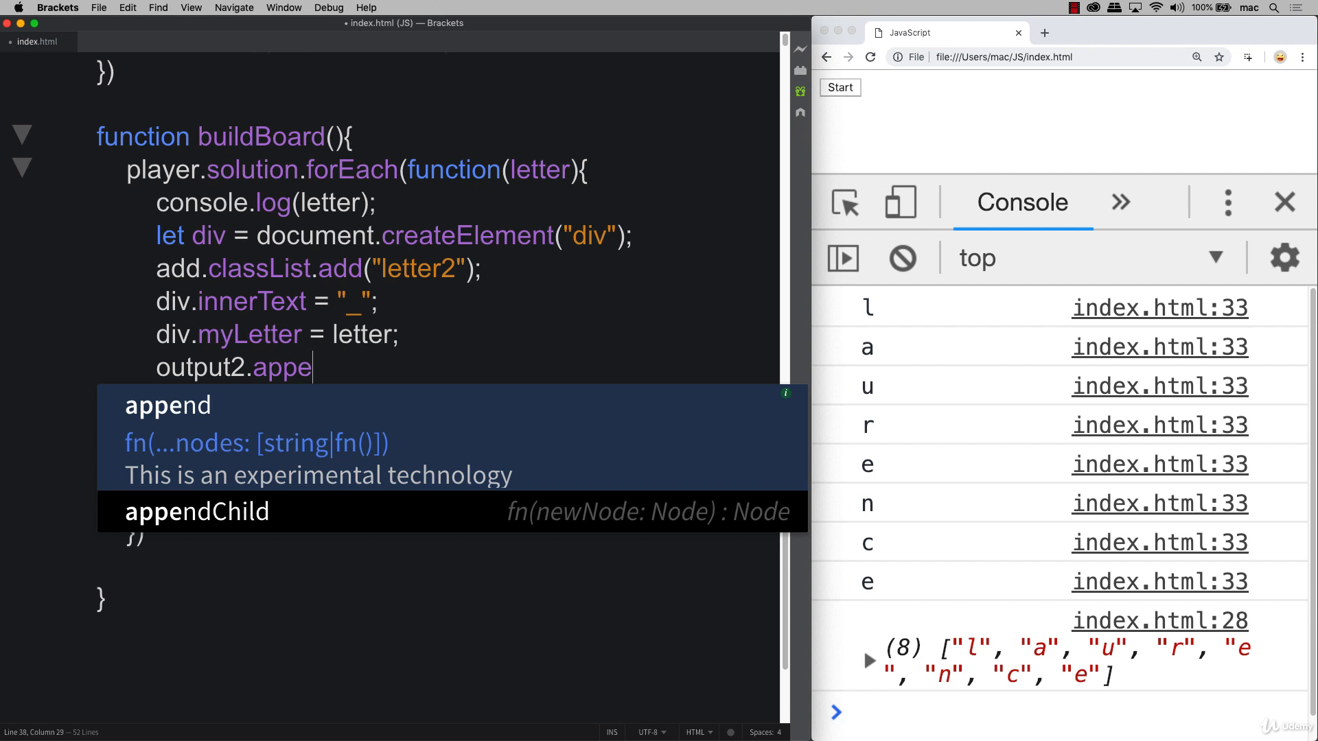
{"action": "type", "text": "ndChild(div);"}
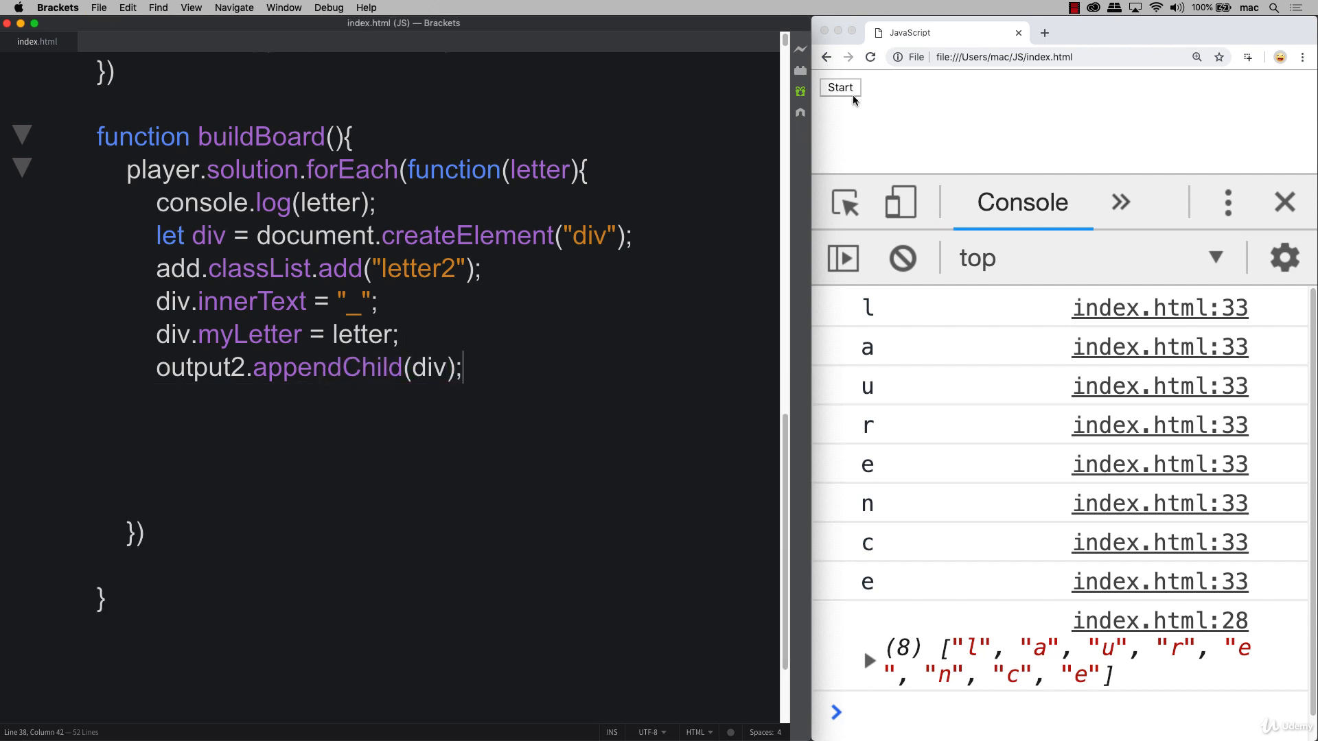
{"action": "double_click", "coordinate": [177, 269]}
{"action": "type", "text": "iv"}
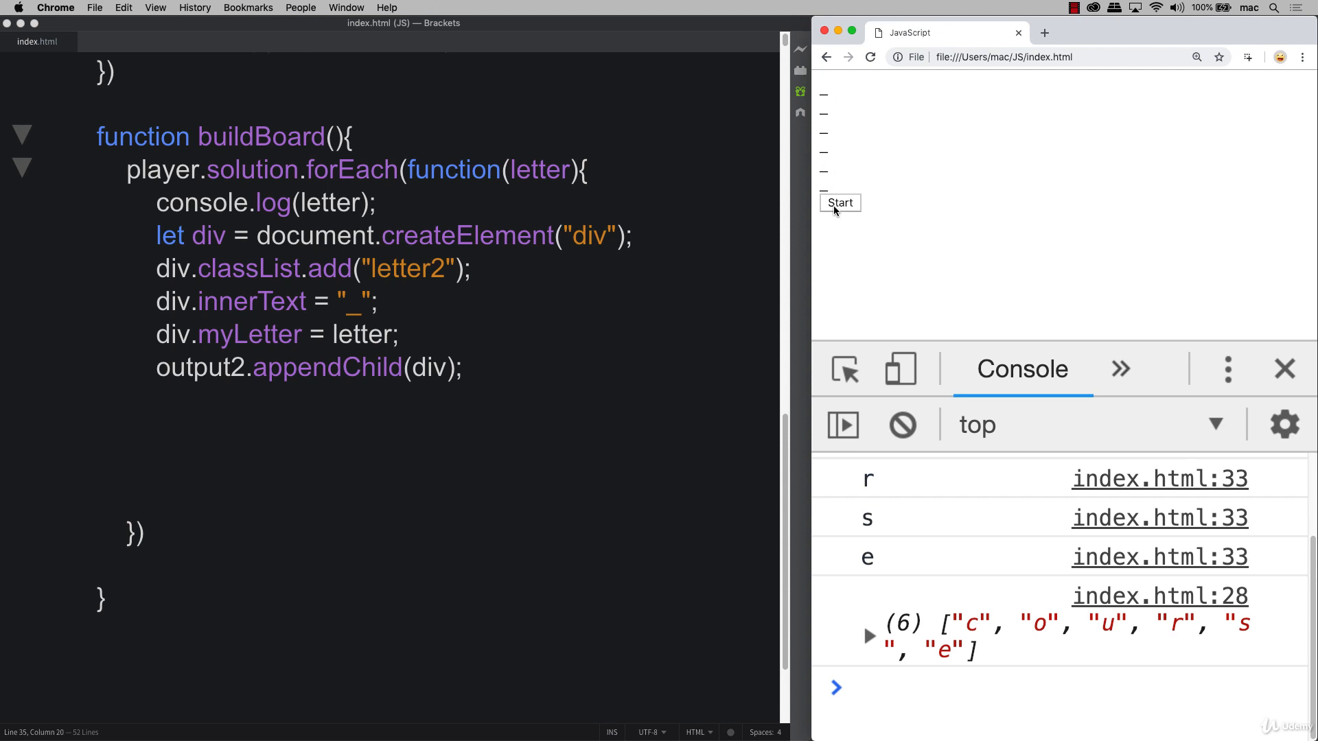
{"action": "mouse_move", "coordinate": [1005, 521]}
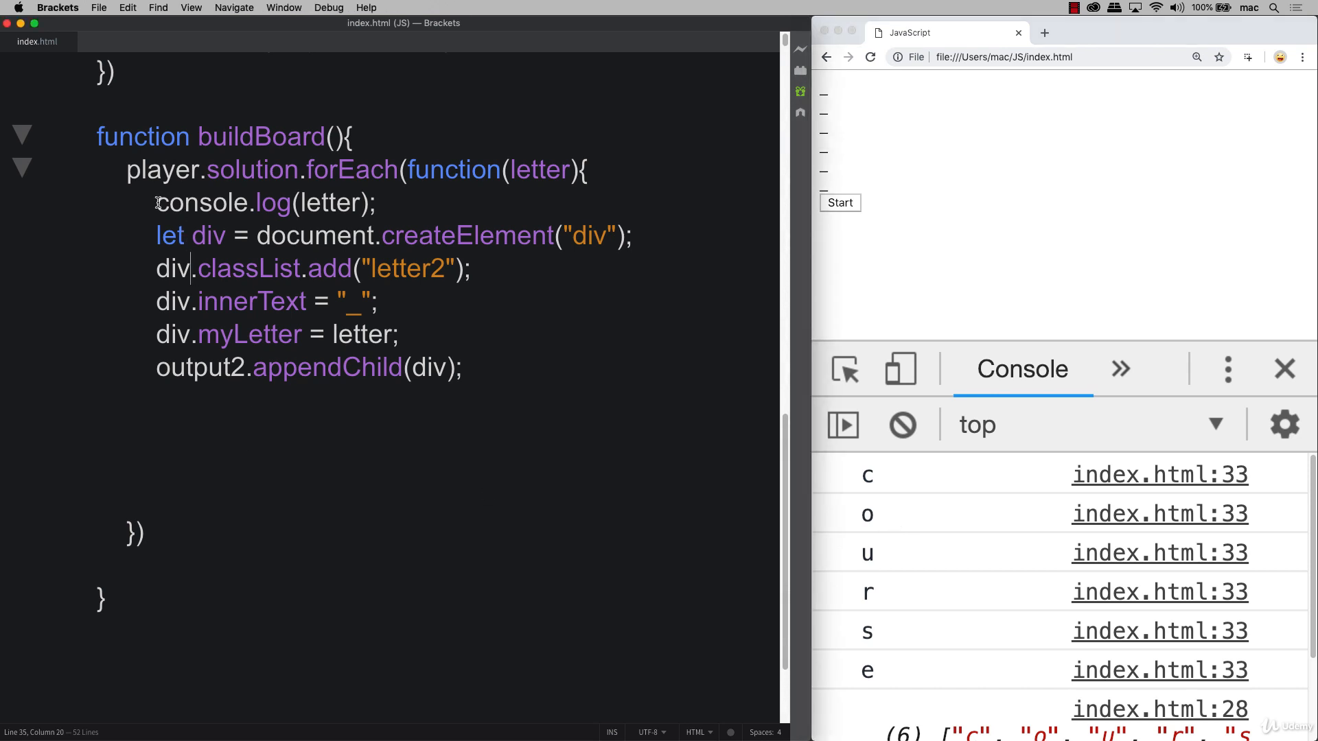
Step: Reload Chrome and run Start to show six underscores for "course"
{"action": "type", "text": "///"}
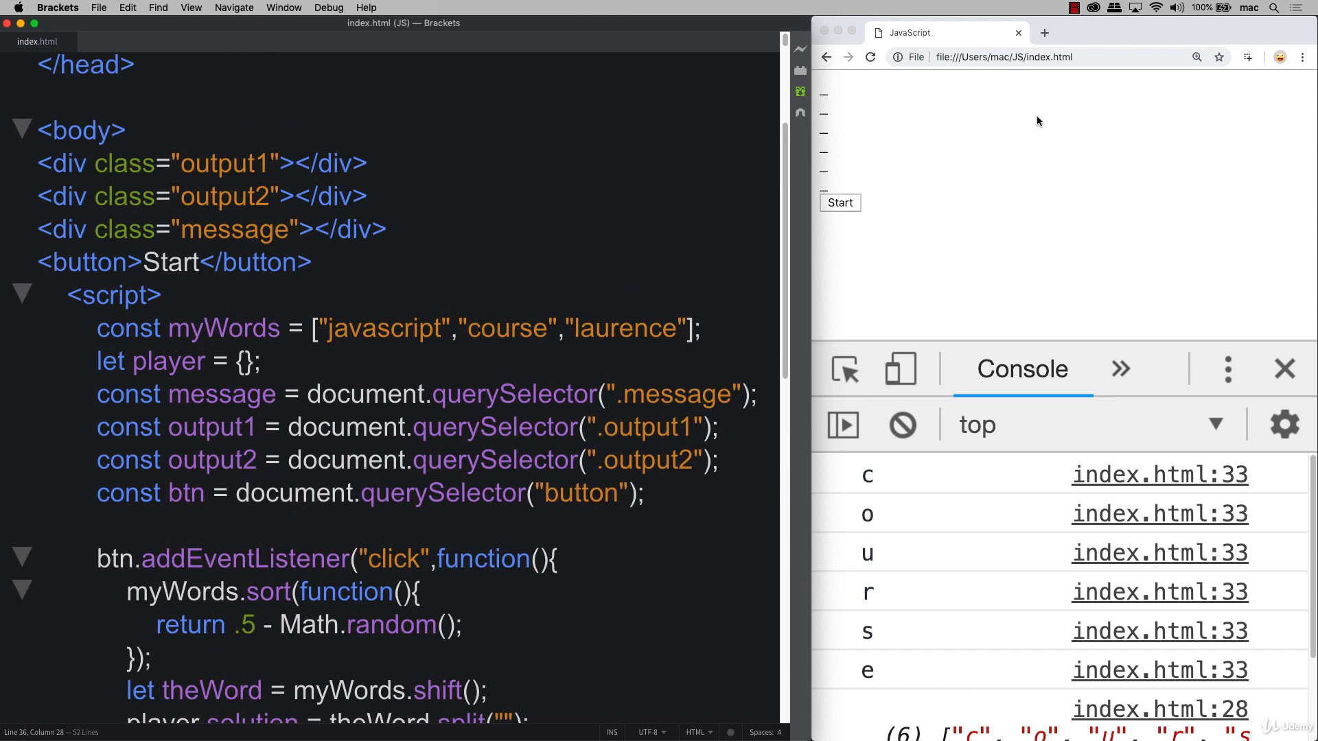
{"action": "mouse_move", "coordinate": [1026, 131]}
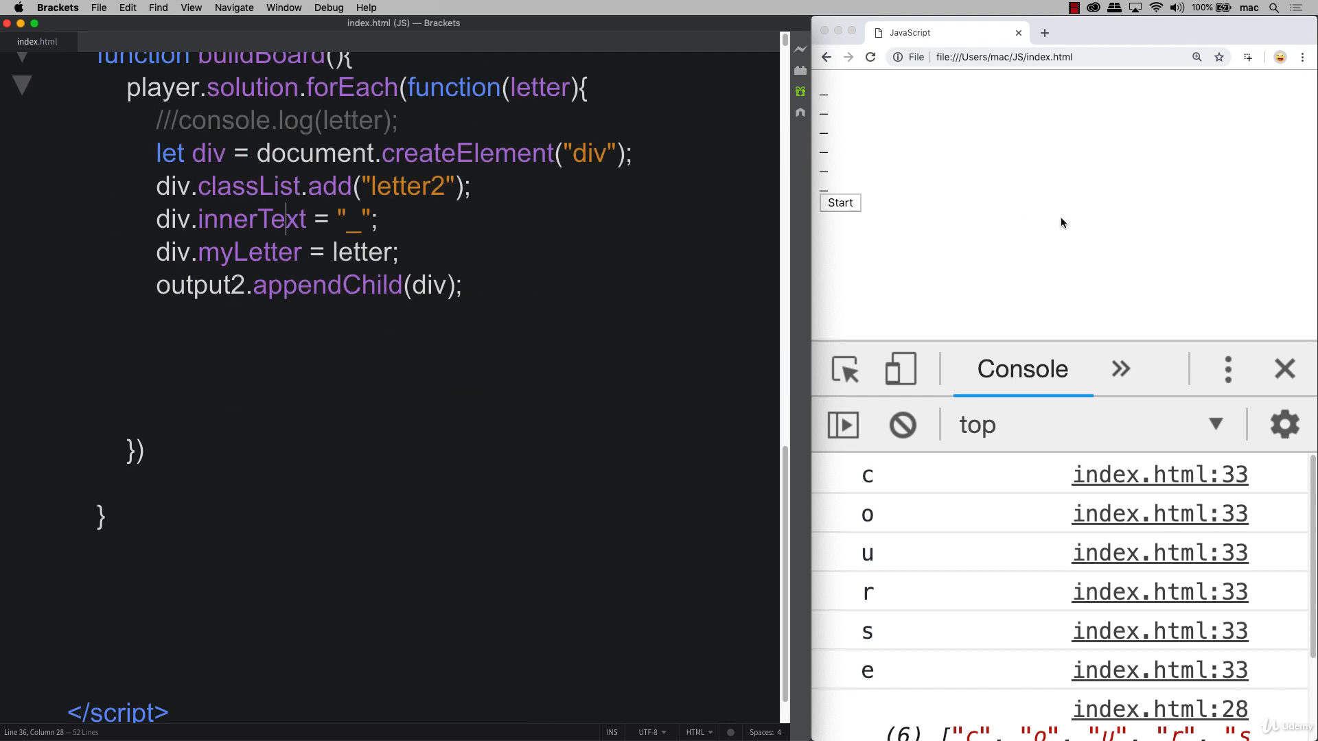
{"action": "mouse_move", "coordinate": [1209, 108]}
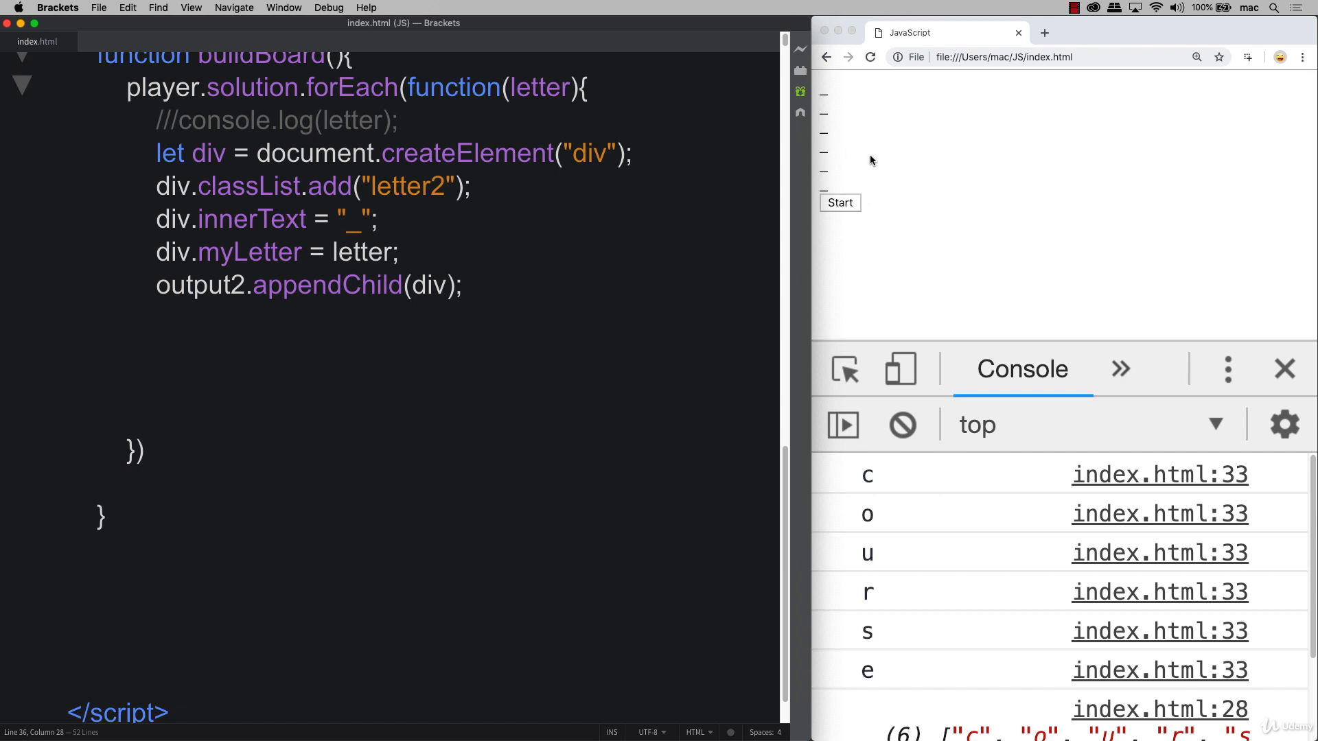
{"action": "mouse_move", "coordinate": [853, 165]}
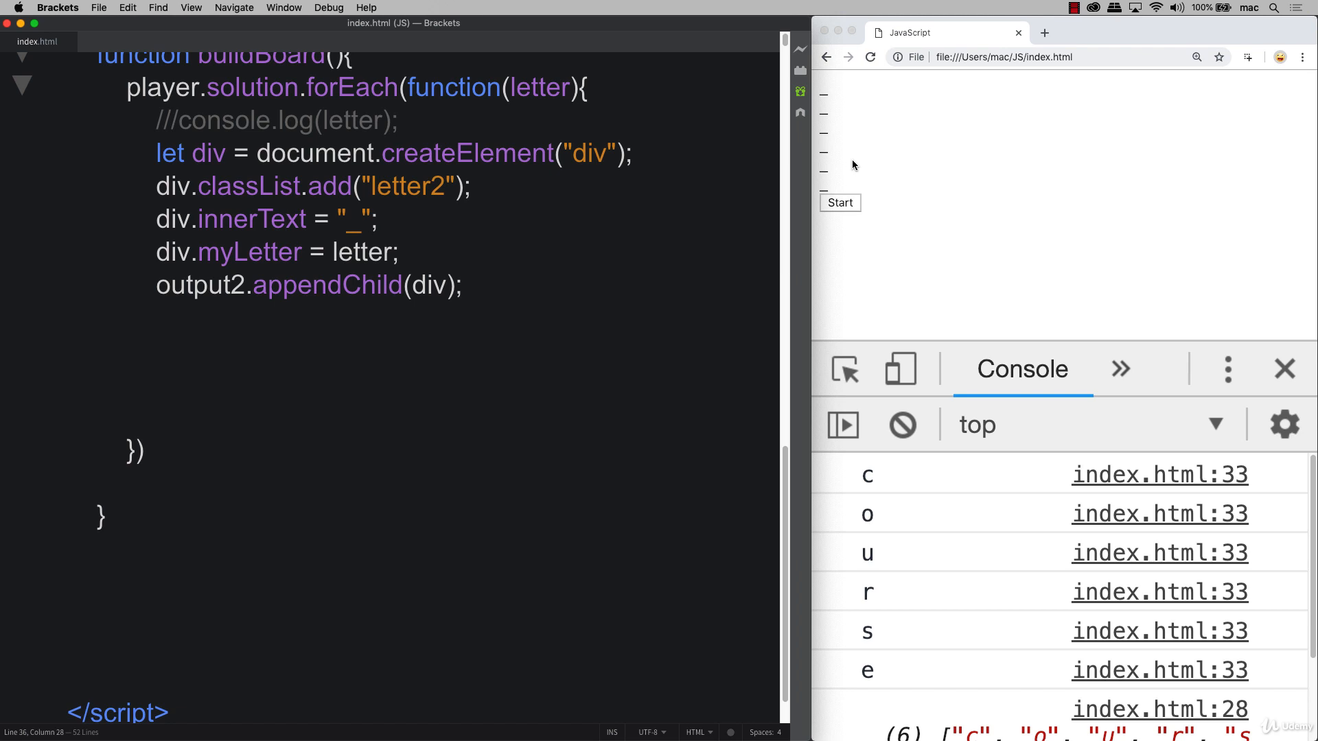